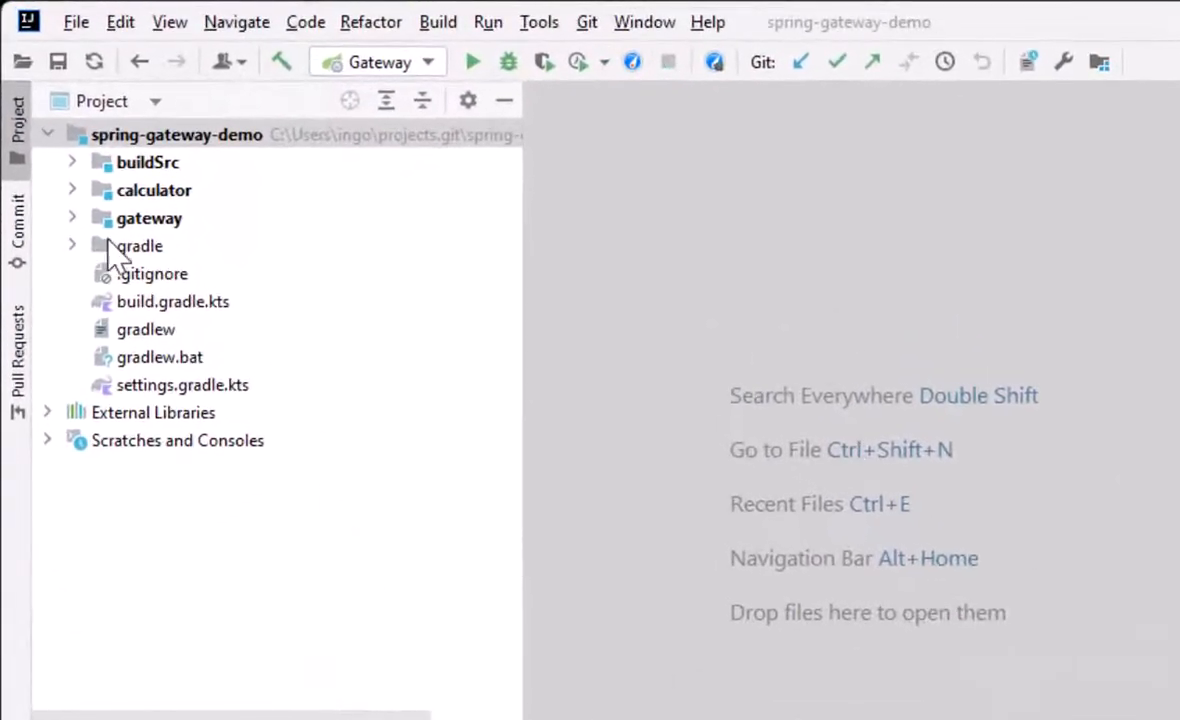
# Step: Expand the calculator module's sources in the Project tool window to reach CalculatorApplication.kt
pyautogui.click(72, 190)
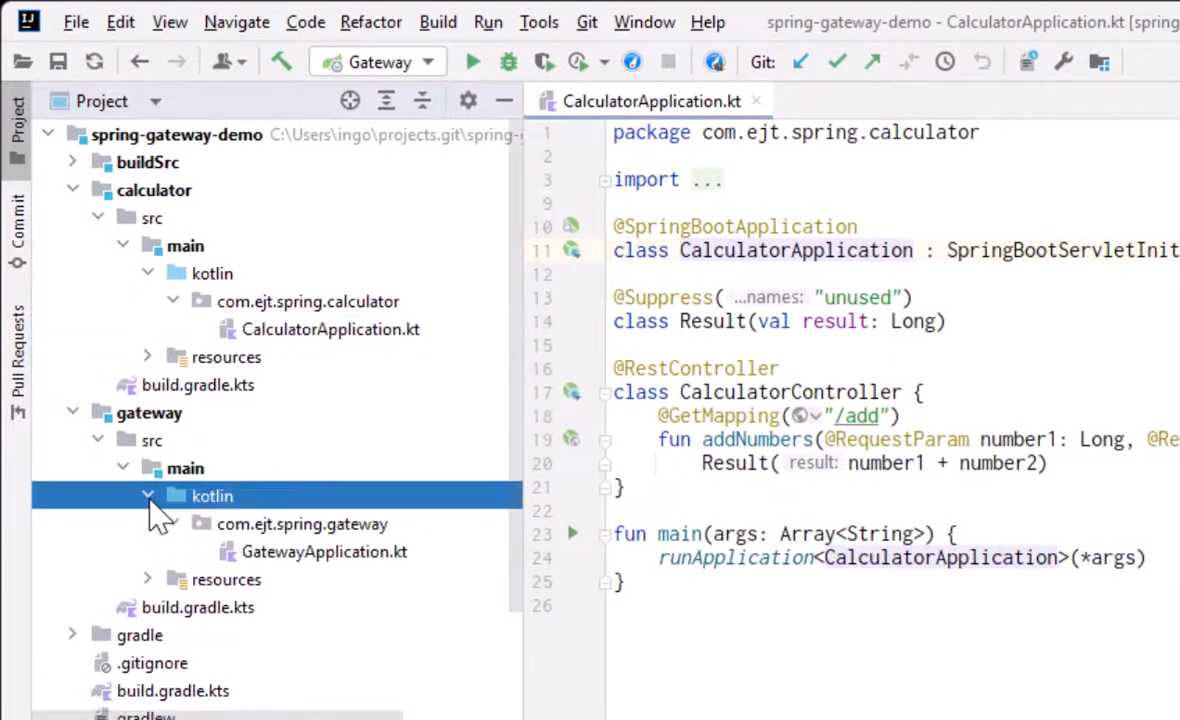
# Step: Open GatewayApplication.kt to see the route forwarding /add to localhost:8081
pyautogui.doubleClick(324, 551)
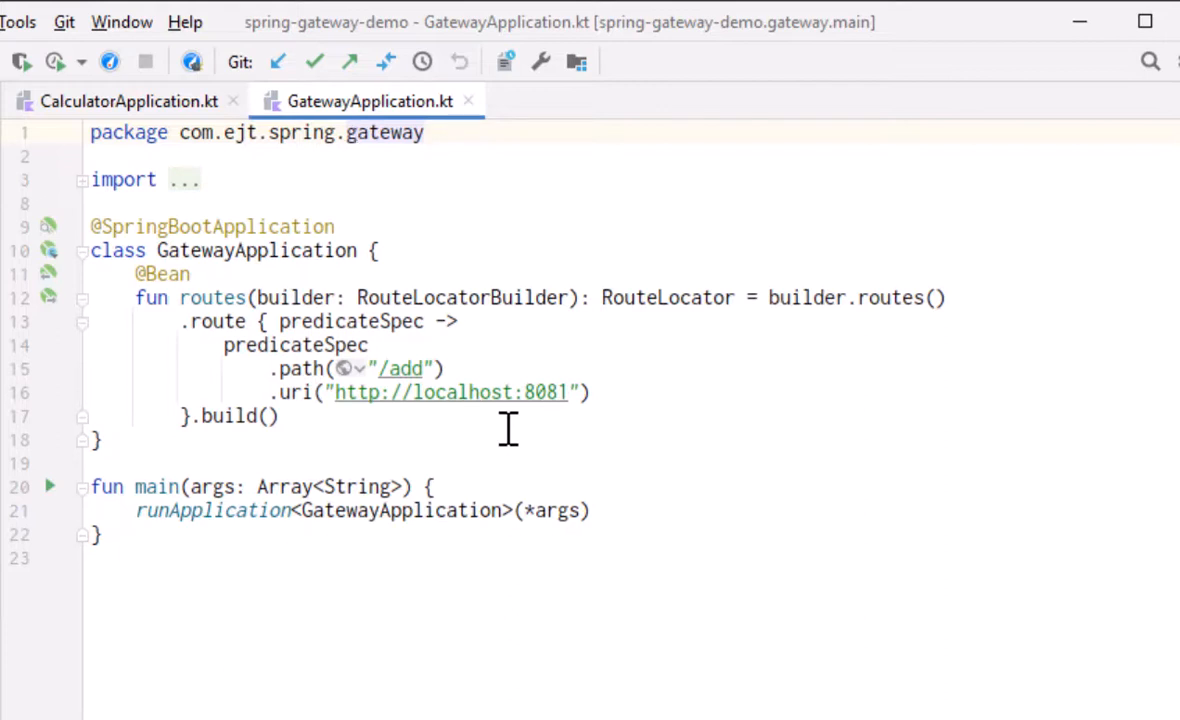
pyautogui.moveTo(368, 380)
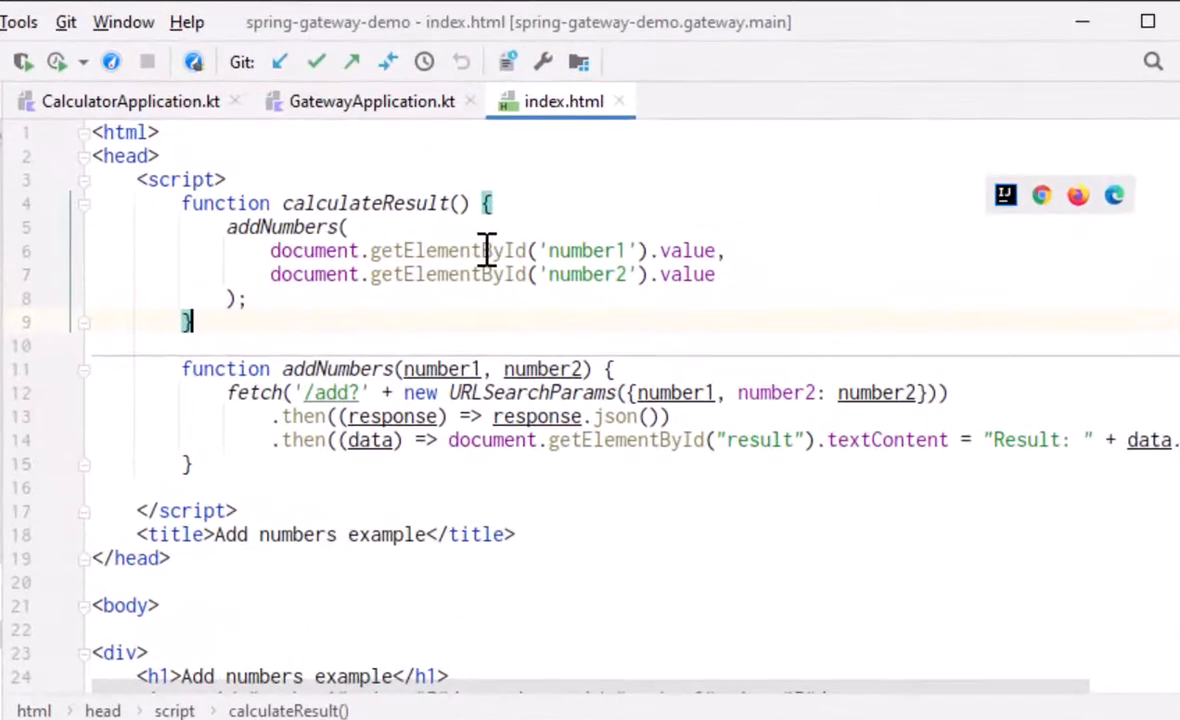
pyautogui.moveTo(380, 262)
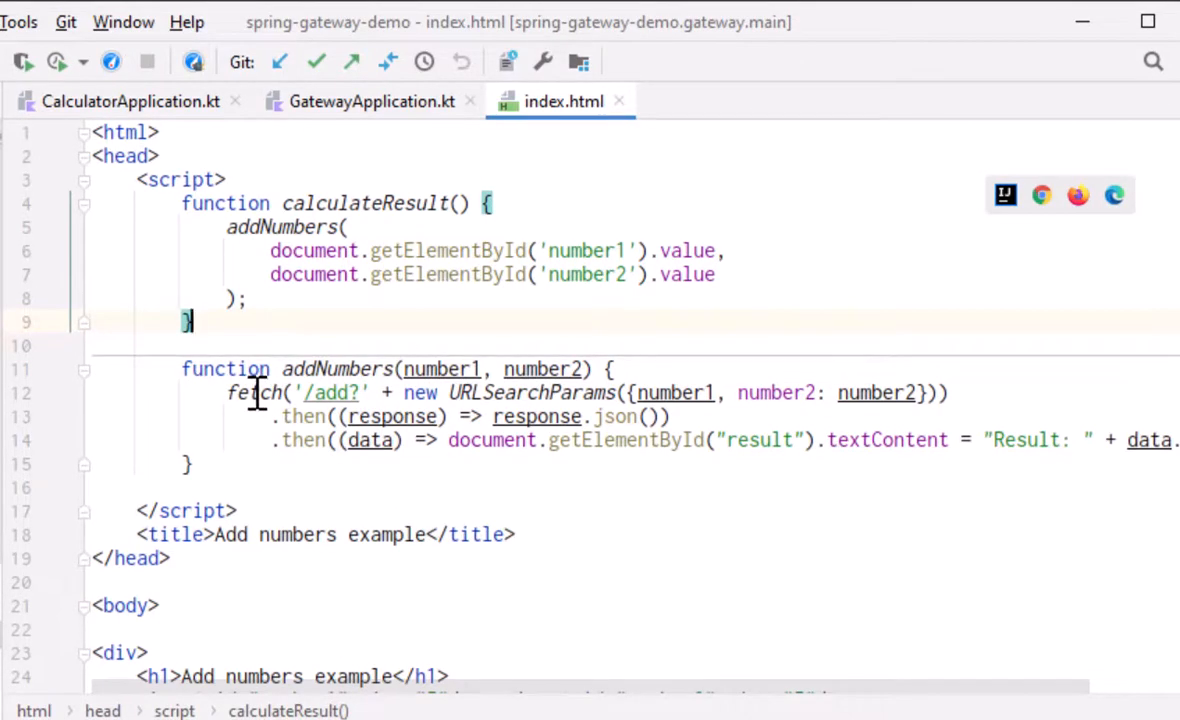
pyautogui.moveTo(1025, 458)
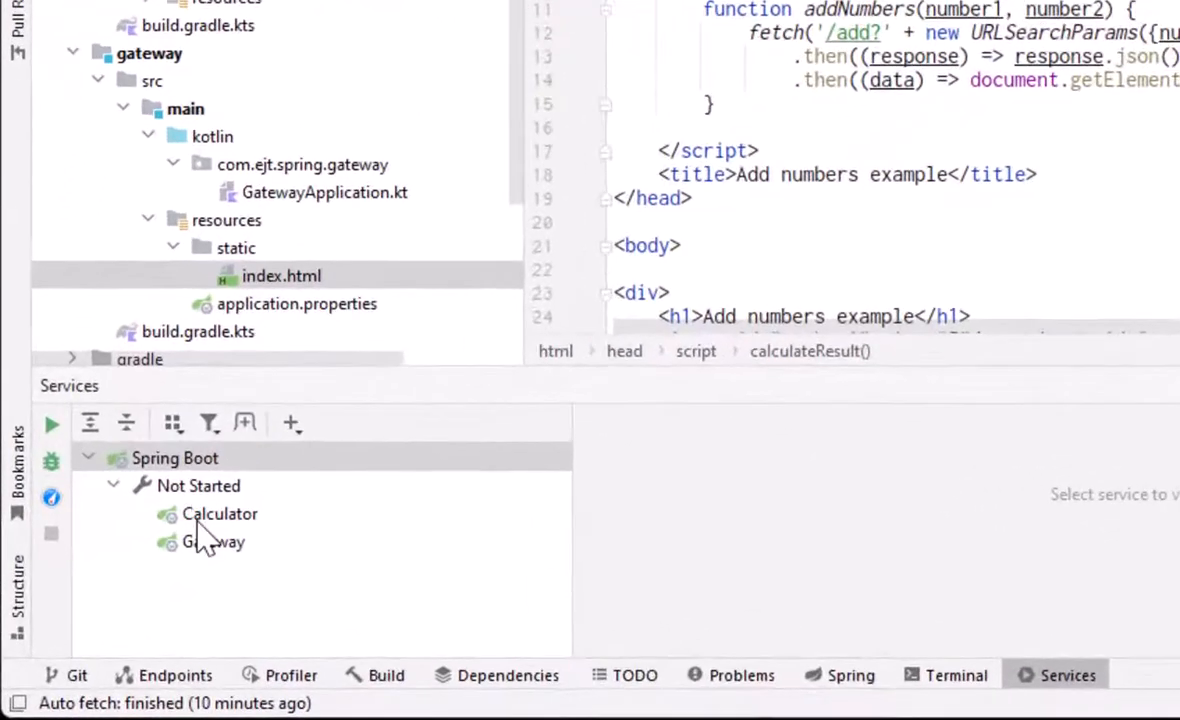
pyautogui.moveTo(285, 510)
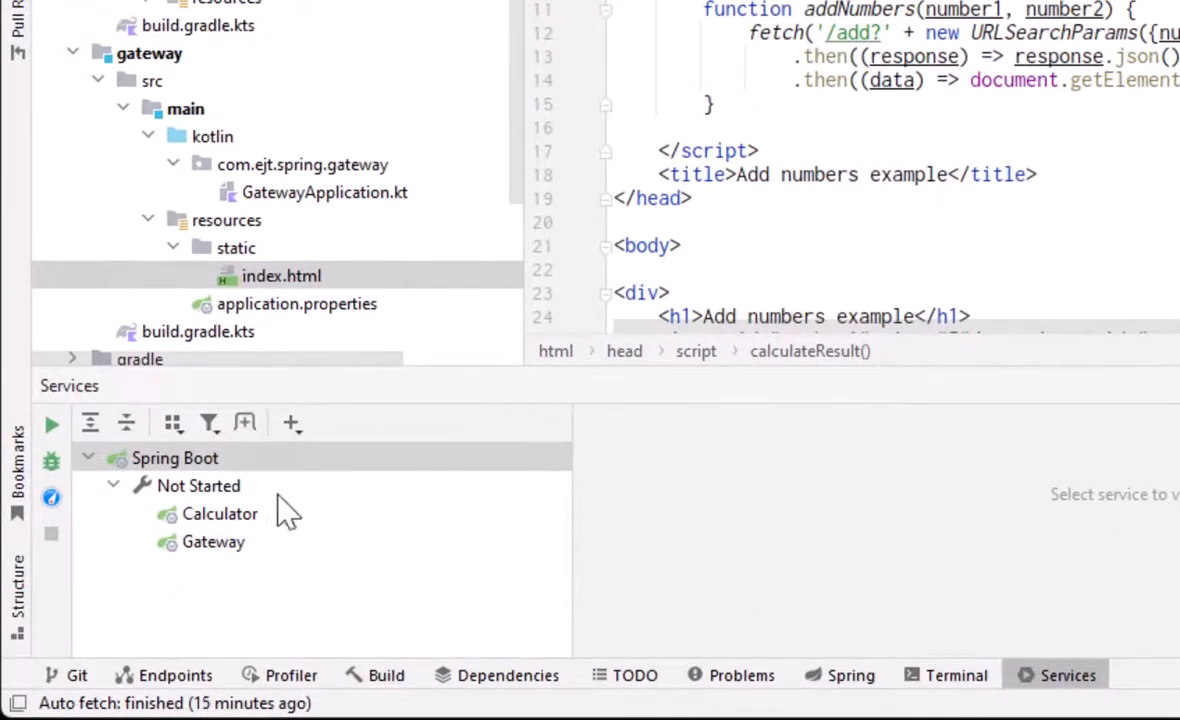
# Step: Profile the Calculator Spring Boot configuration from the Services tool window
pyautogui.click(198, 485)
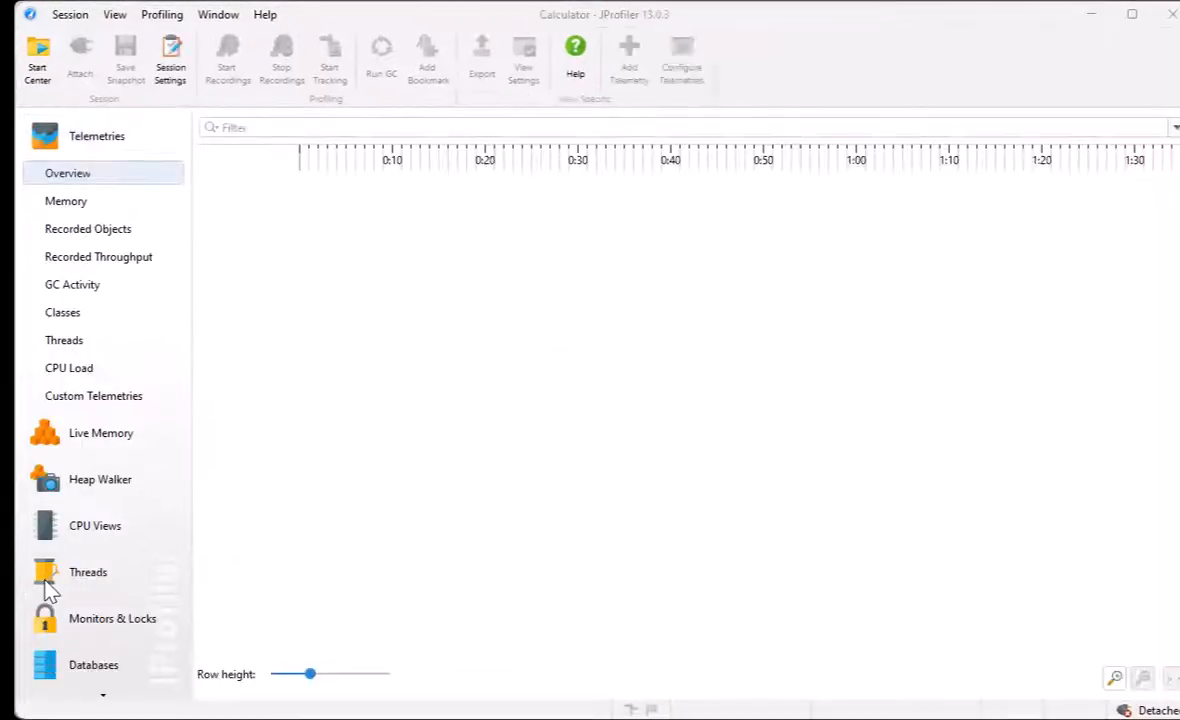
# Step: Accept the Session Startup settings for both the Calculator and Gateway profiling sessions
pyautogui.click(170, 55)
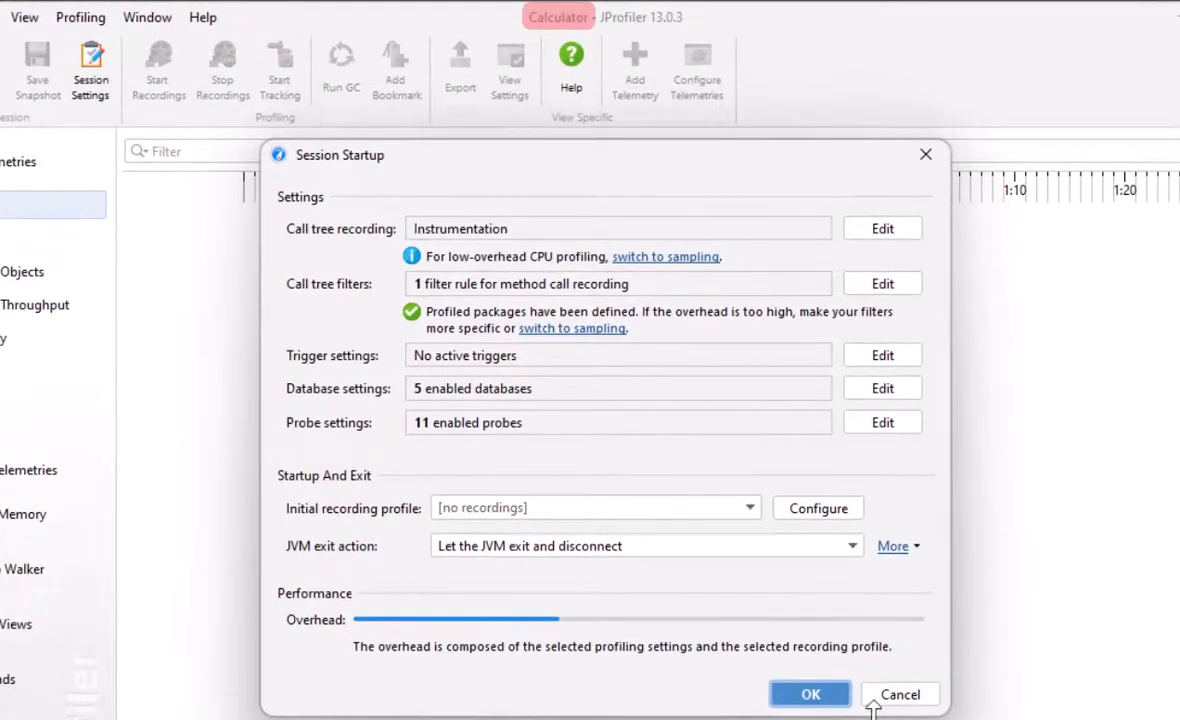
pyautogui.click(810, 694)
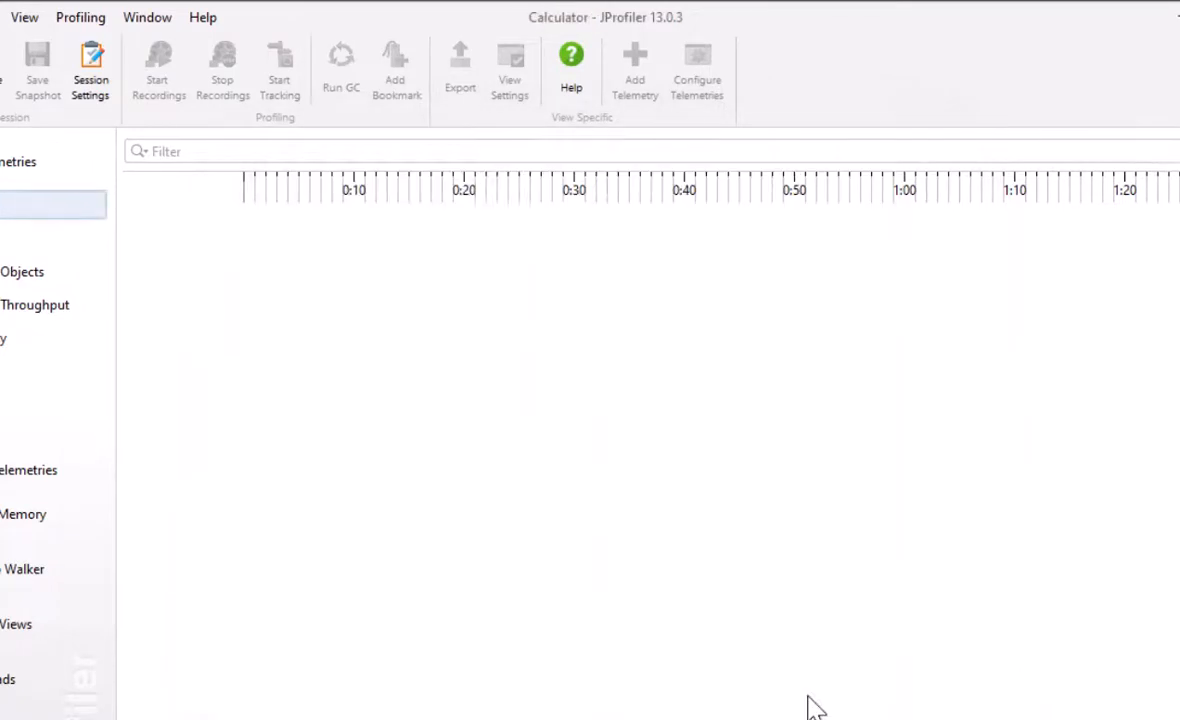
pyautogui.click(90, 70)
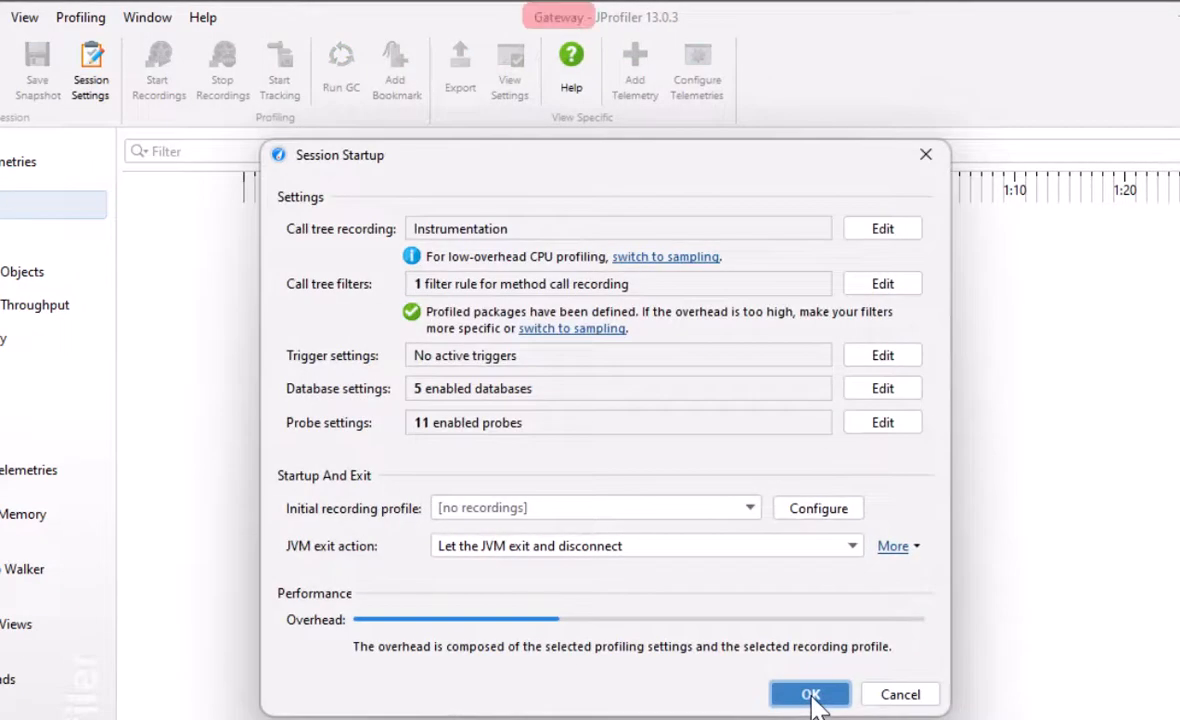
pyautogui.click(810, 694)
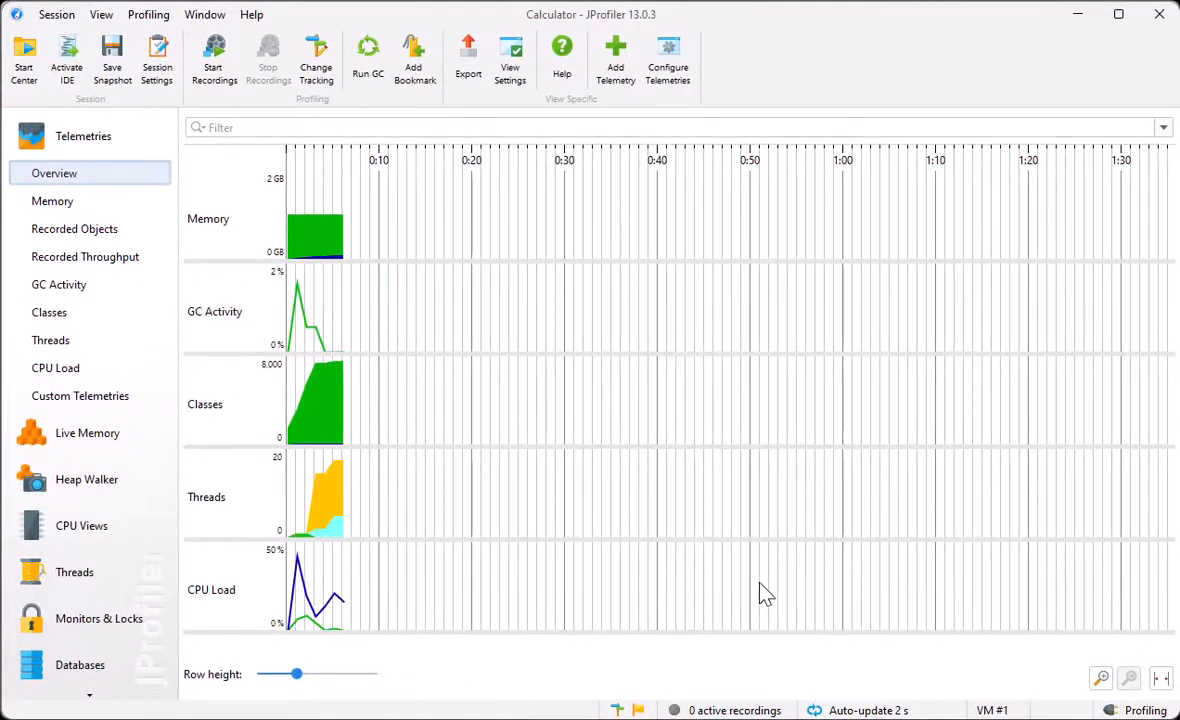
# Step: Show Calculator's CPU Call Tree, then switch to the Gateway session via the Window menu
pyautogui.click(81, 525)
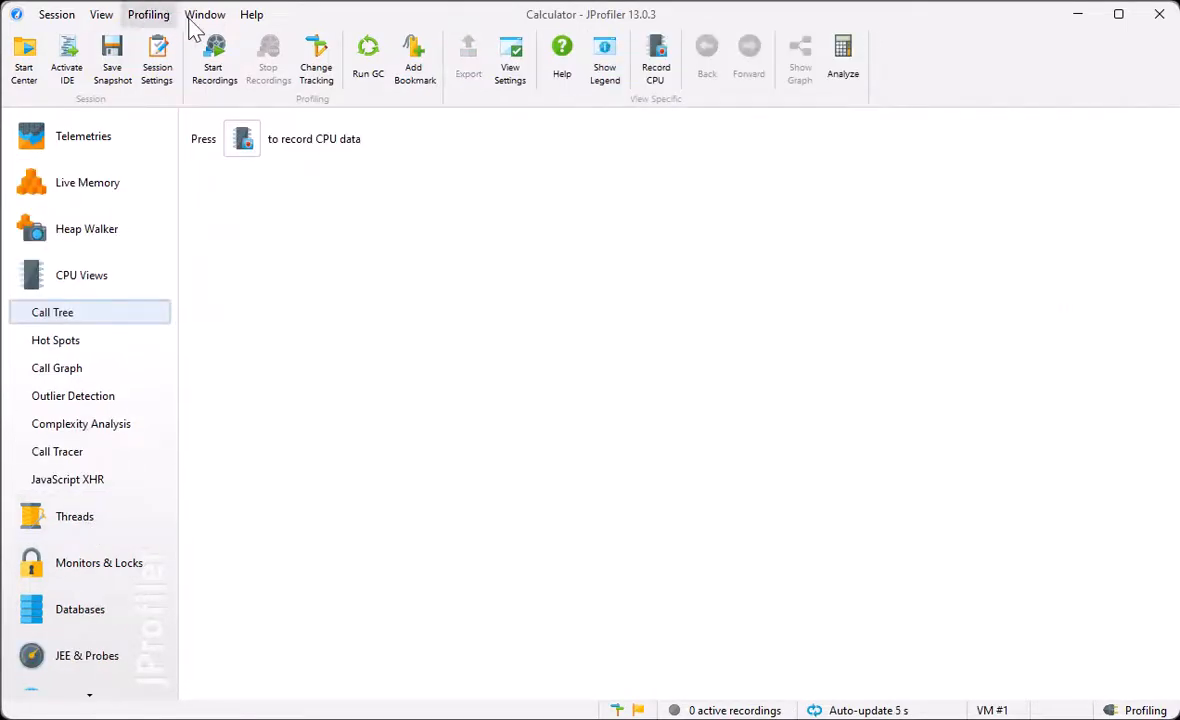
pyautogui.click(205, 14)
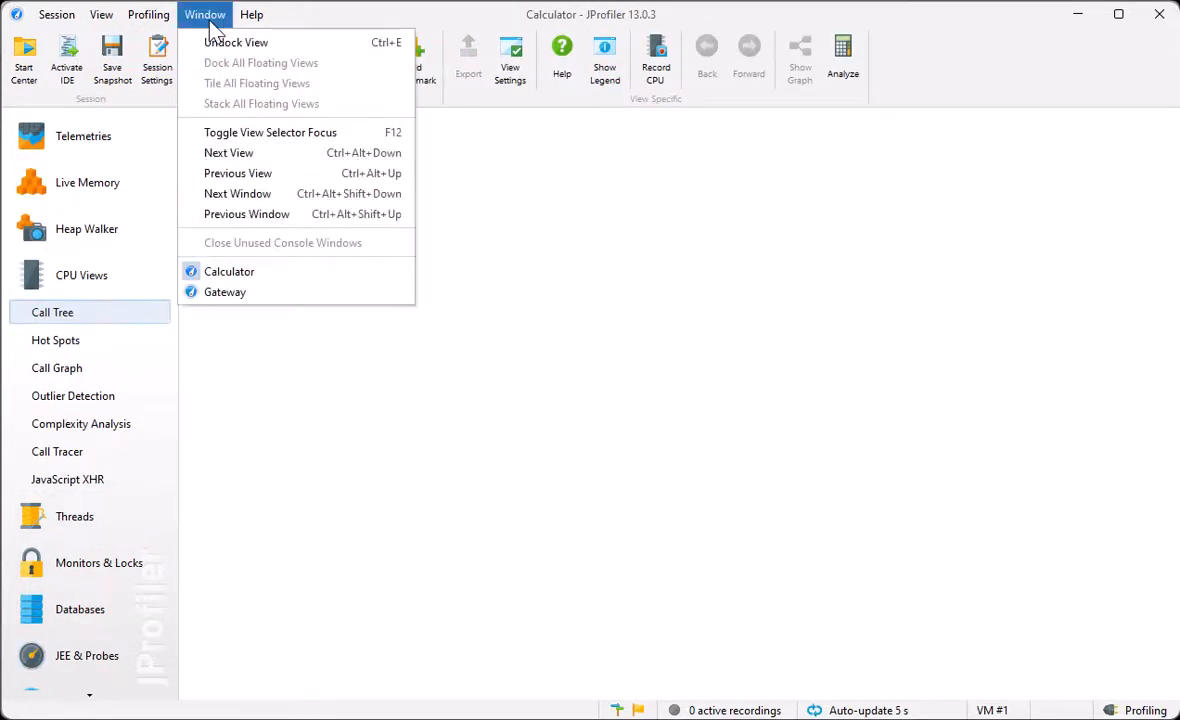
pyautogui.moveTo(225, 291)
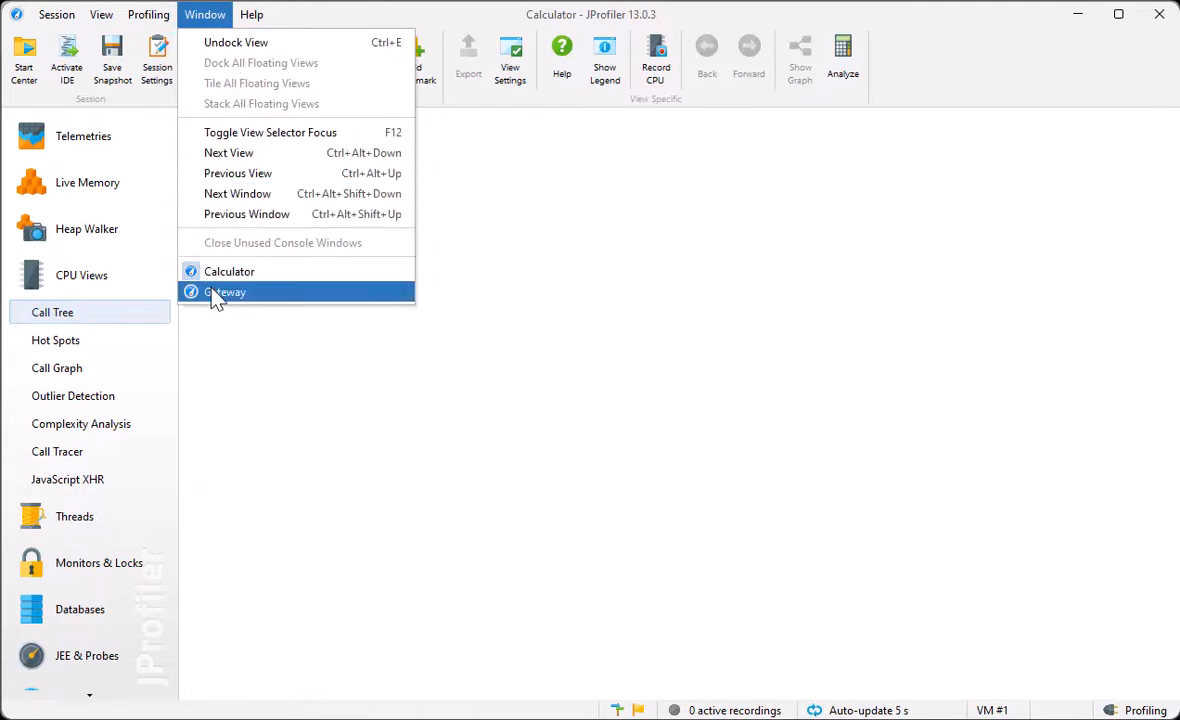
pyautogui.click(225, 291)
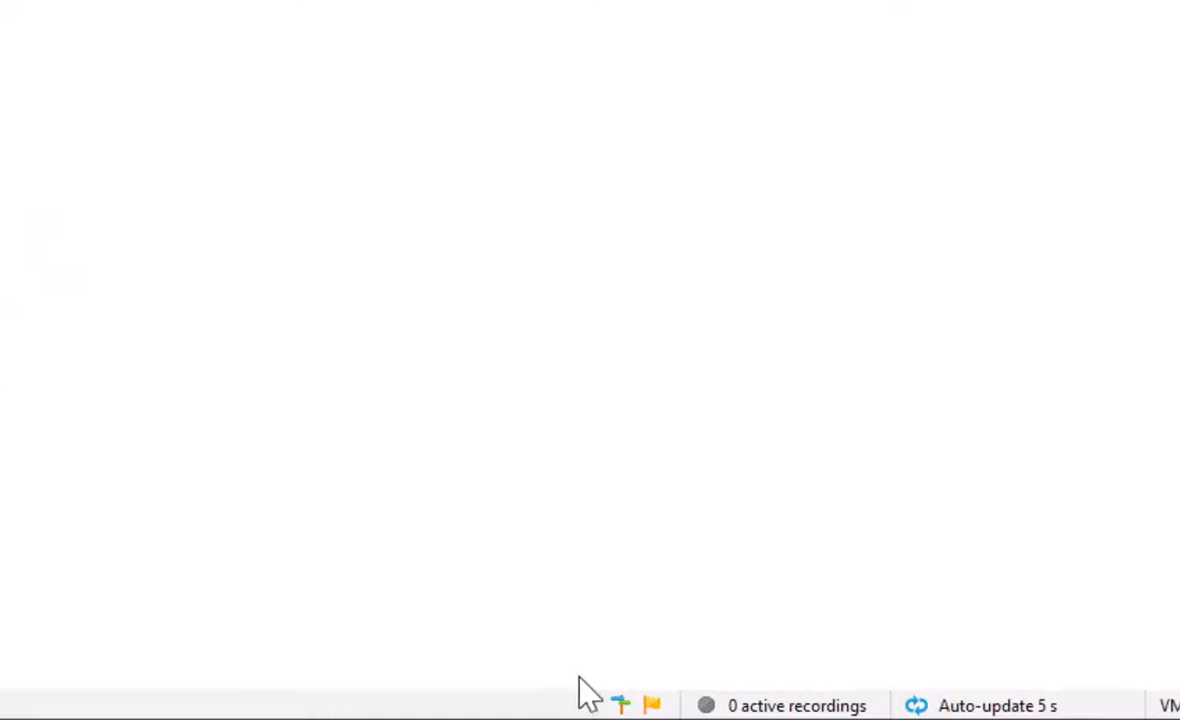
pyautogui.moveTo(620, 705)
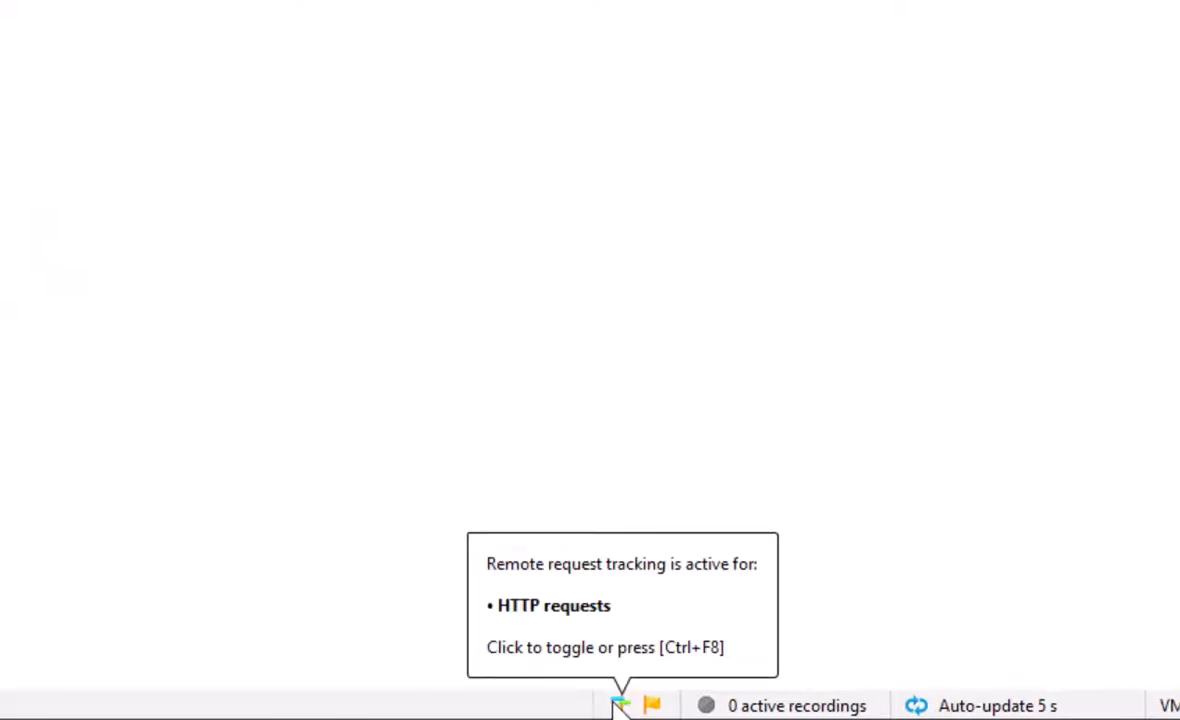
pyautogui.click(620, 705)
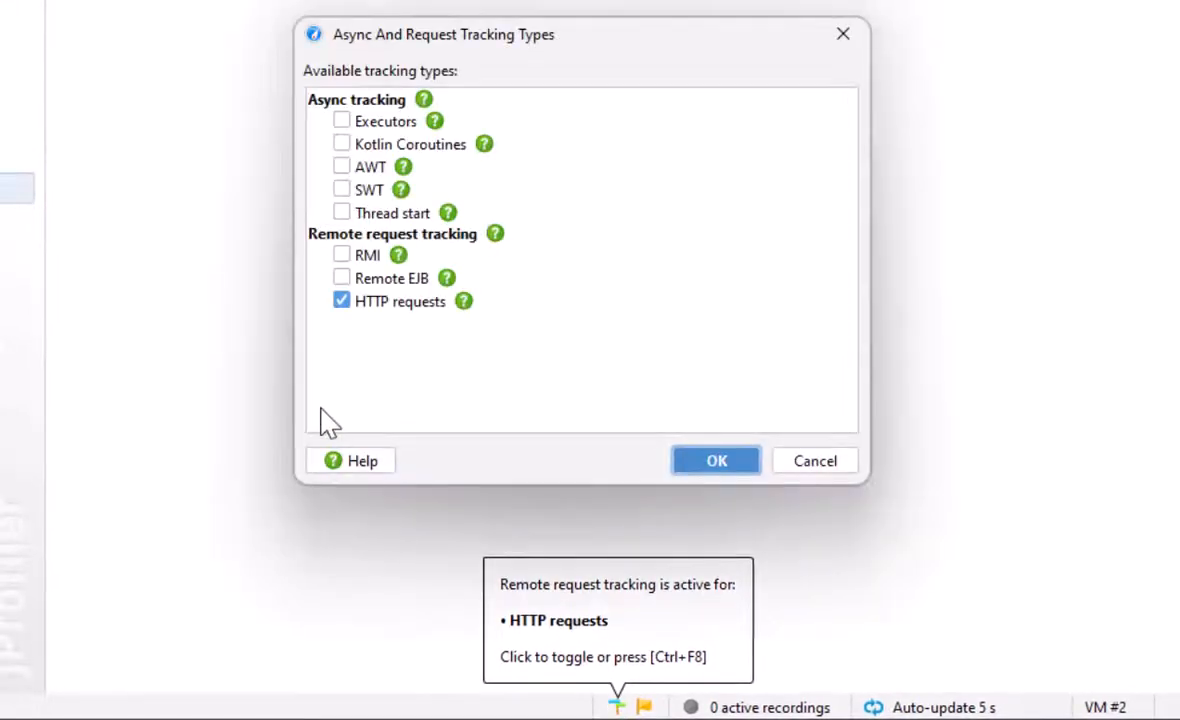
pyautogui.click(715, 460)
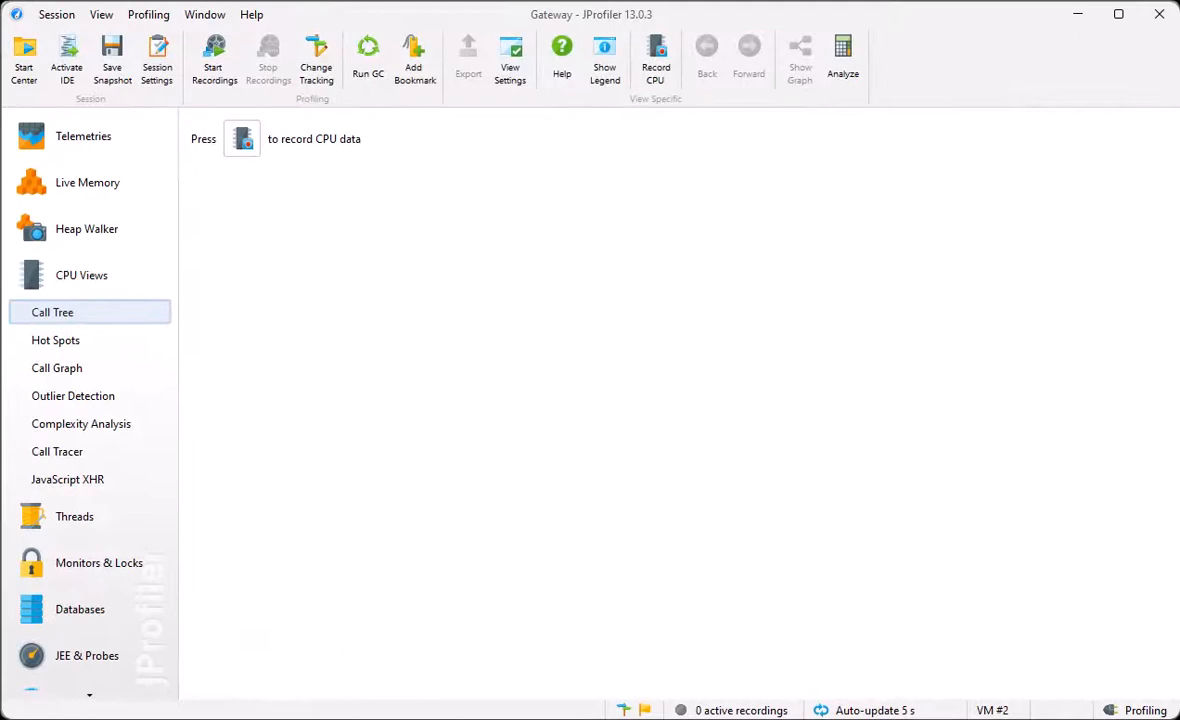
pyautogui.moveTo(285, 667)
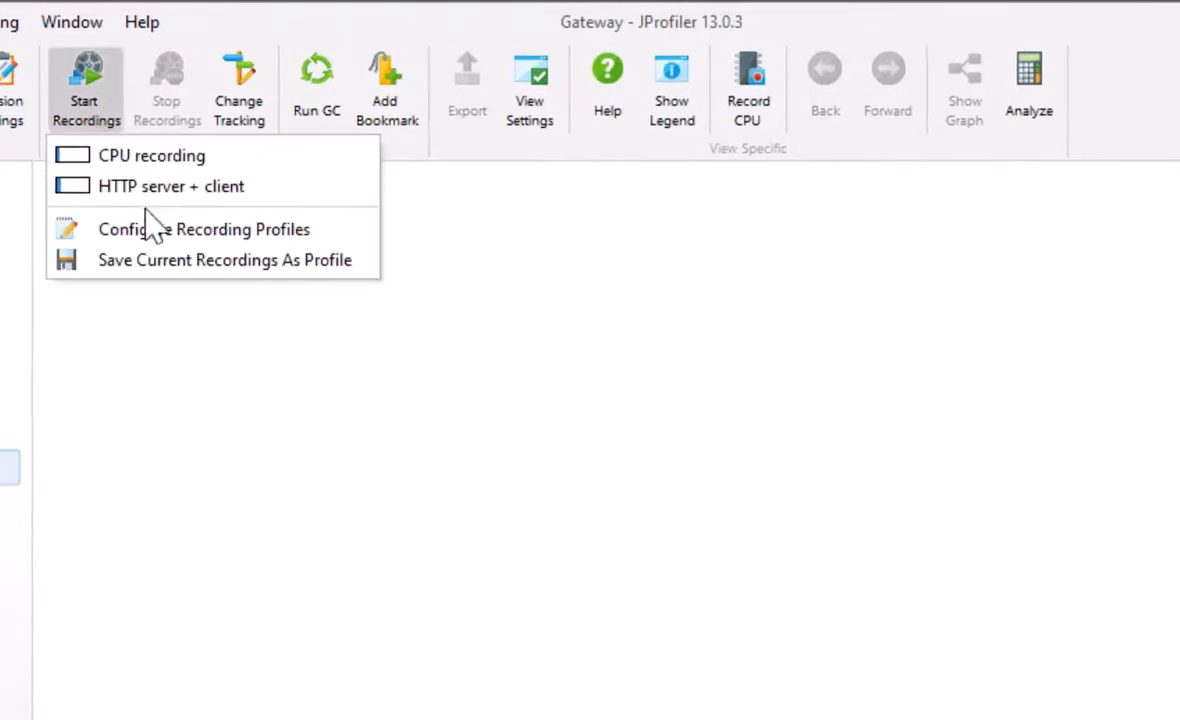
# Step: Start Gateway recordings with the 'HTTP server + client' profile, then switch to Calculator
pyautogui.click(204, 229)
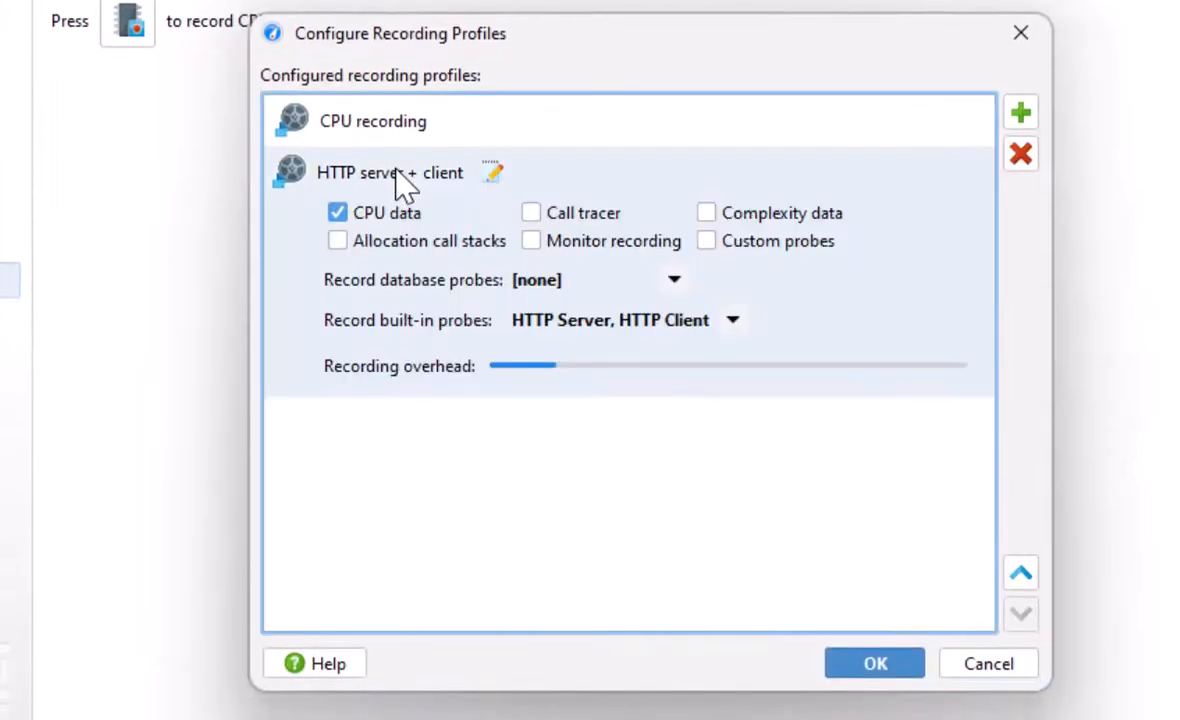
pyautogui.moveTo(390, 235)
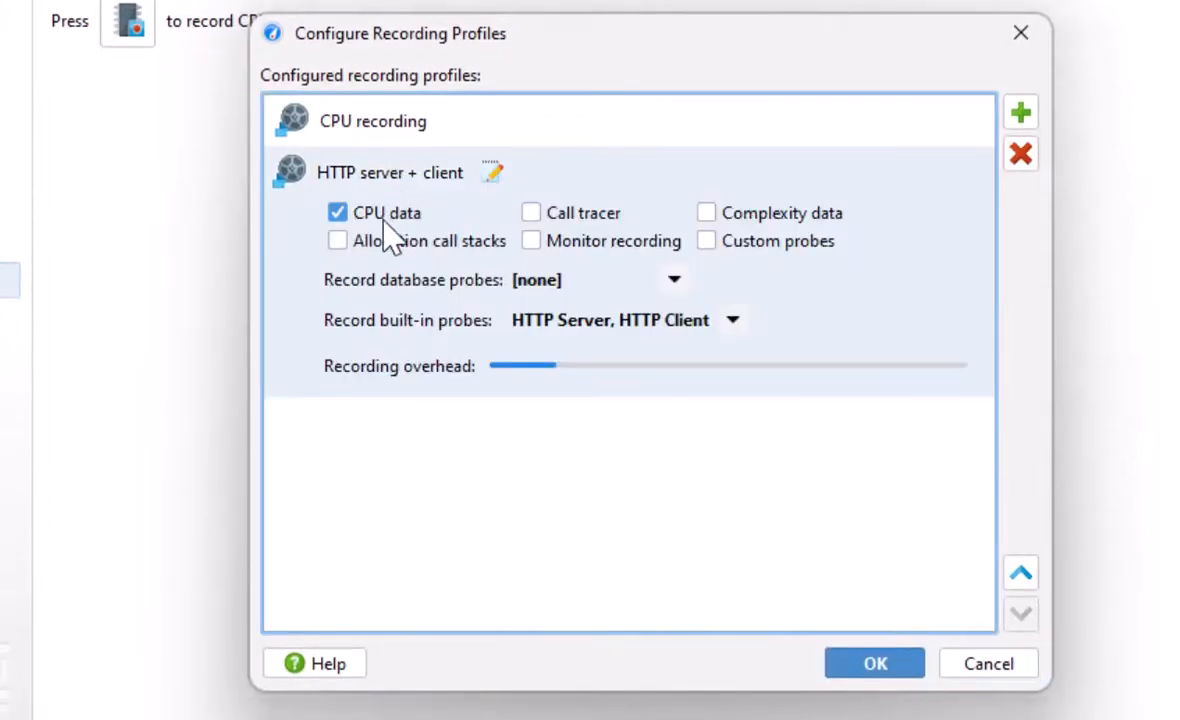
pyautogui.moveTo(450, 220)
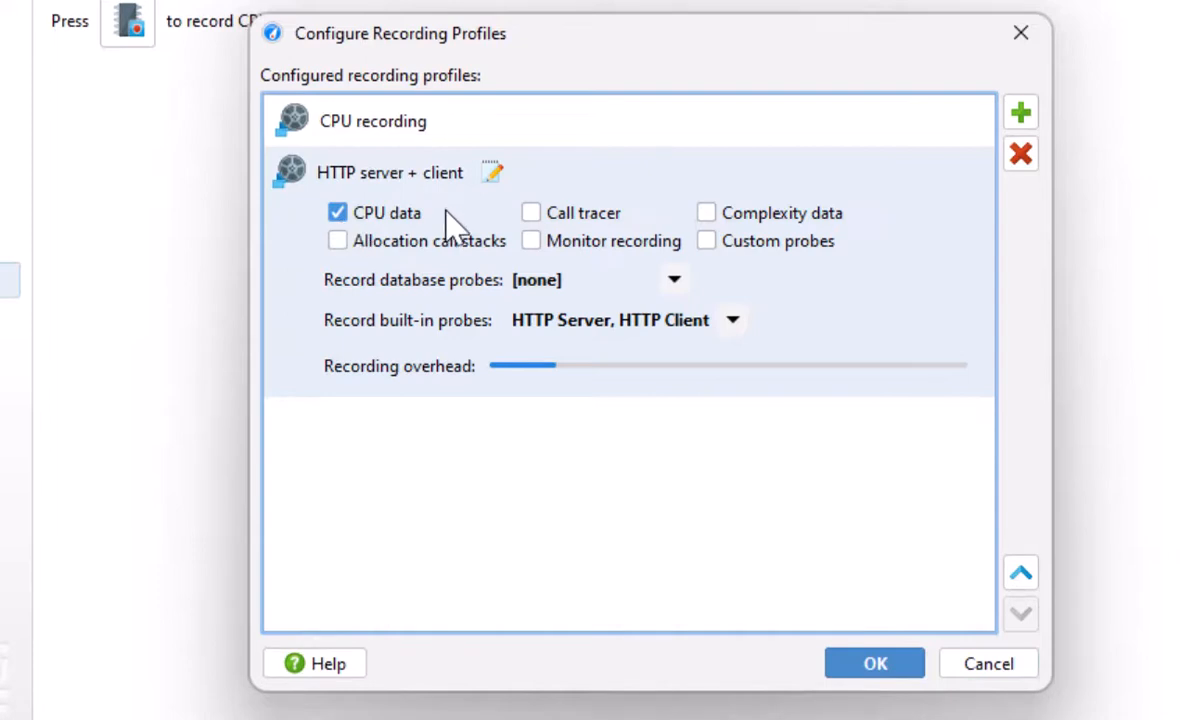
pyautogui.moveTo(545, 330)
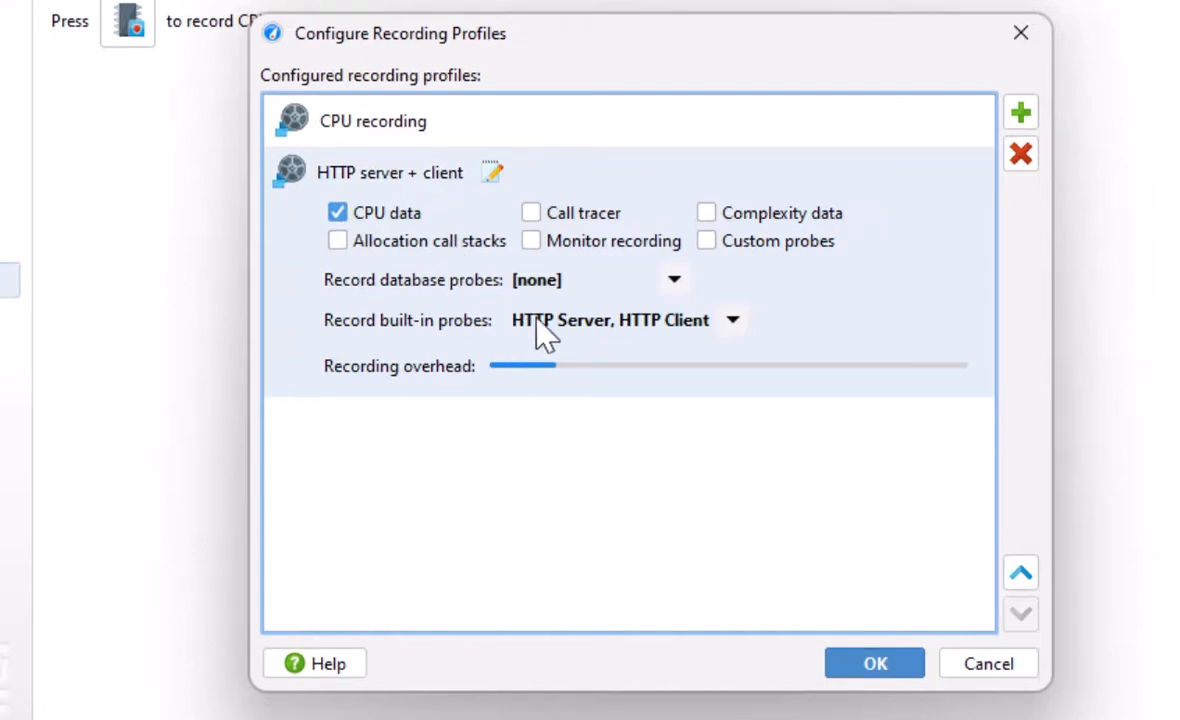
pyautogui.moveTo(820, 442)
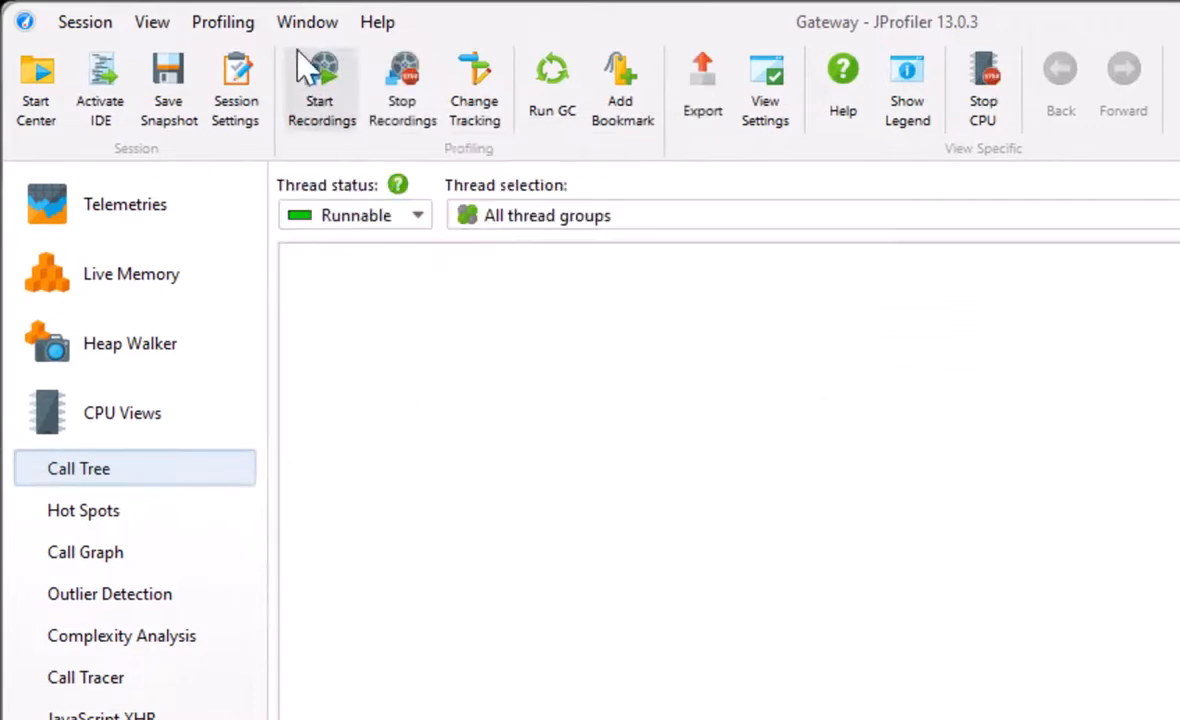
pyautogui.click(307, 21)
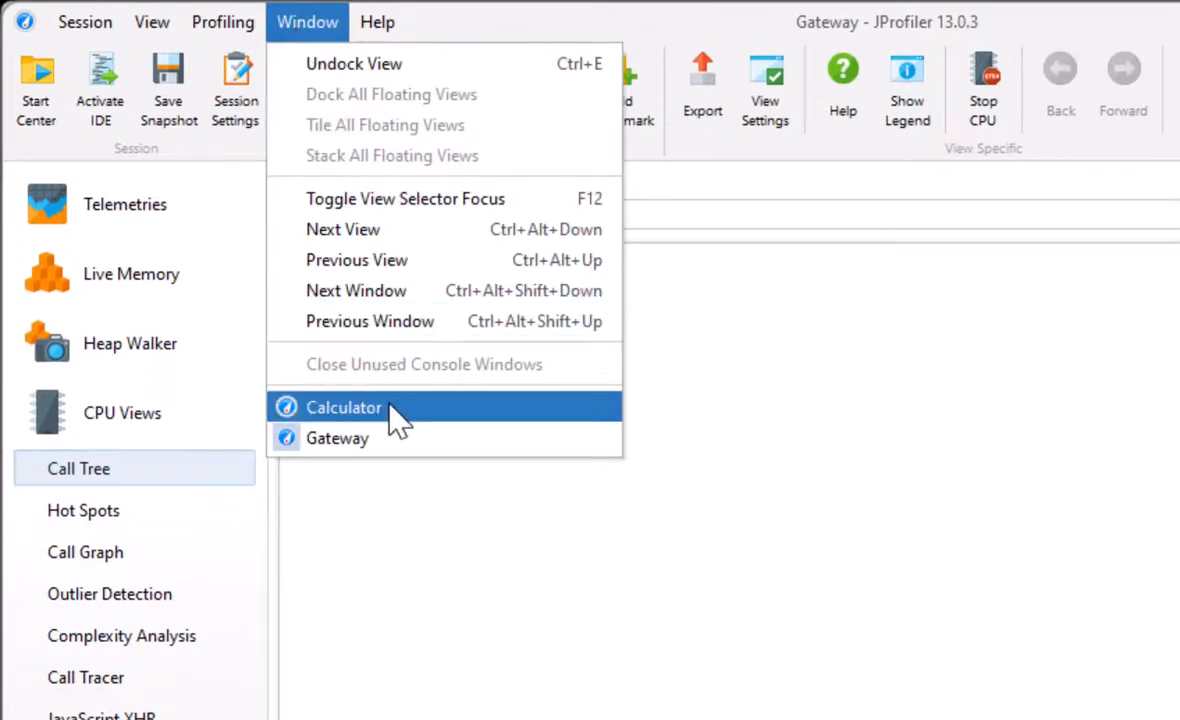
pyautogui.click(343, 407)
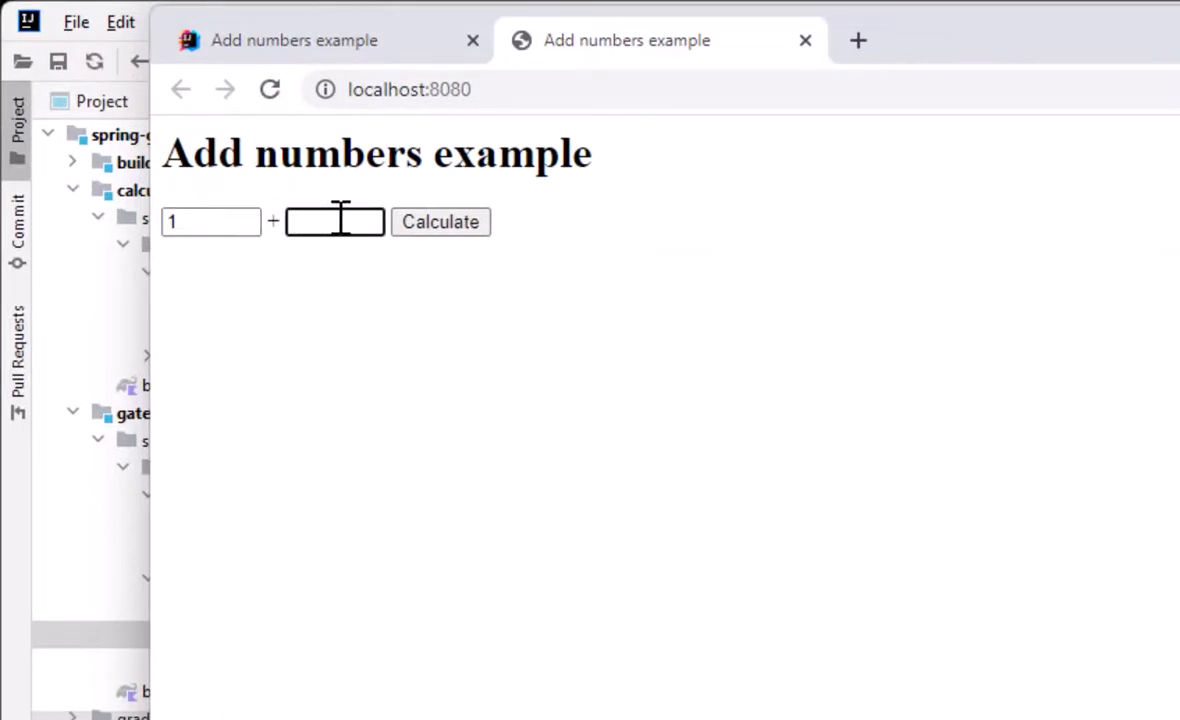
# Step: Enter 2 as the second number and submit the 1 + 2 calculation
pyautogui.write('2')
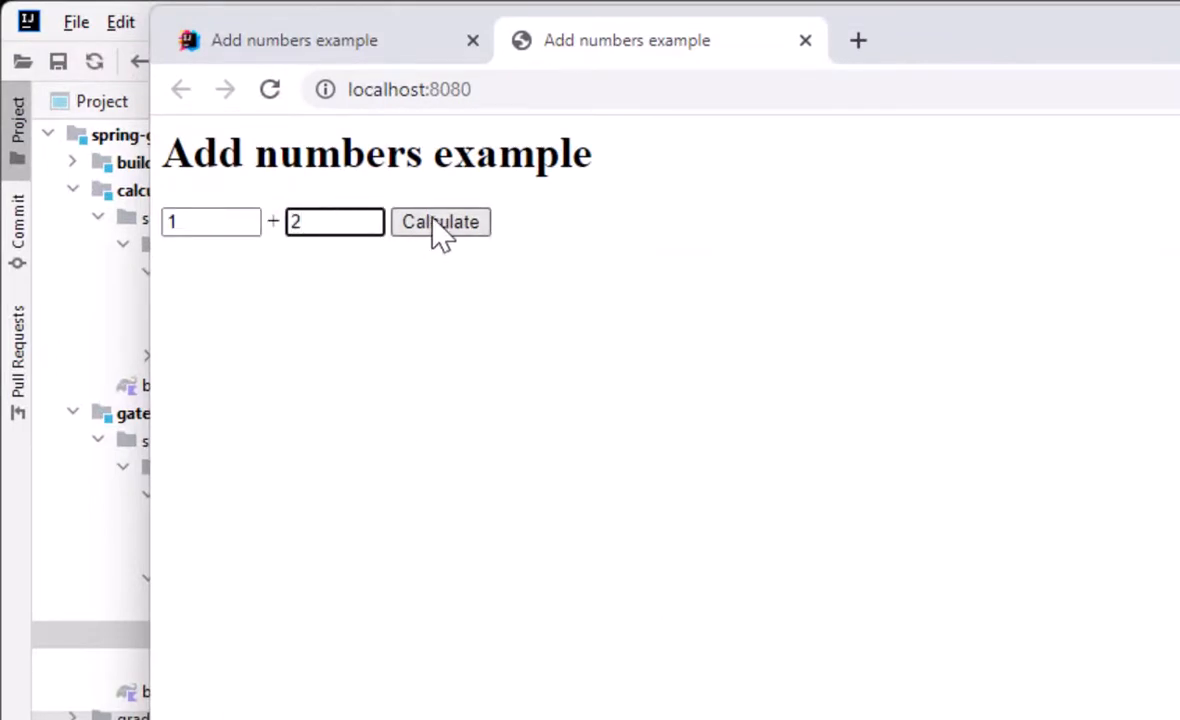
pyautogui.click(440, 222)
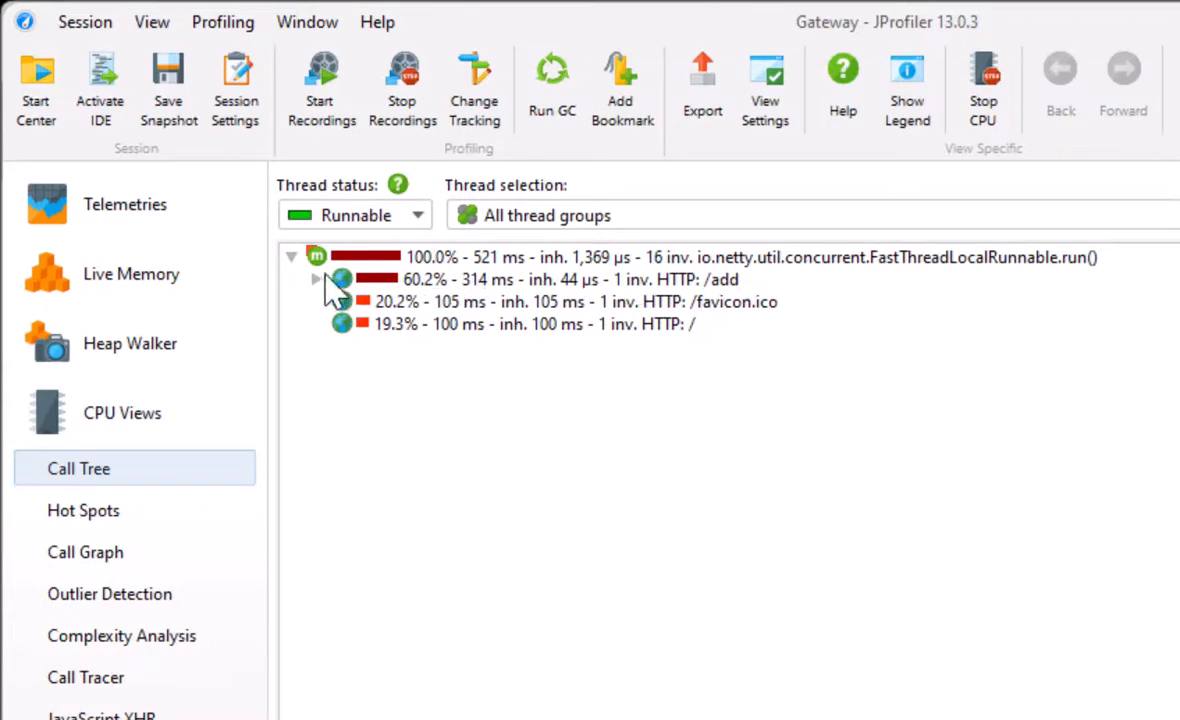
# Step: Expand HTTP: /add, inspect its addNumbers call chain, then jump into the Calculator JVM
pyautogui.click(316, 279)
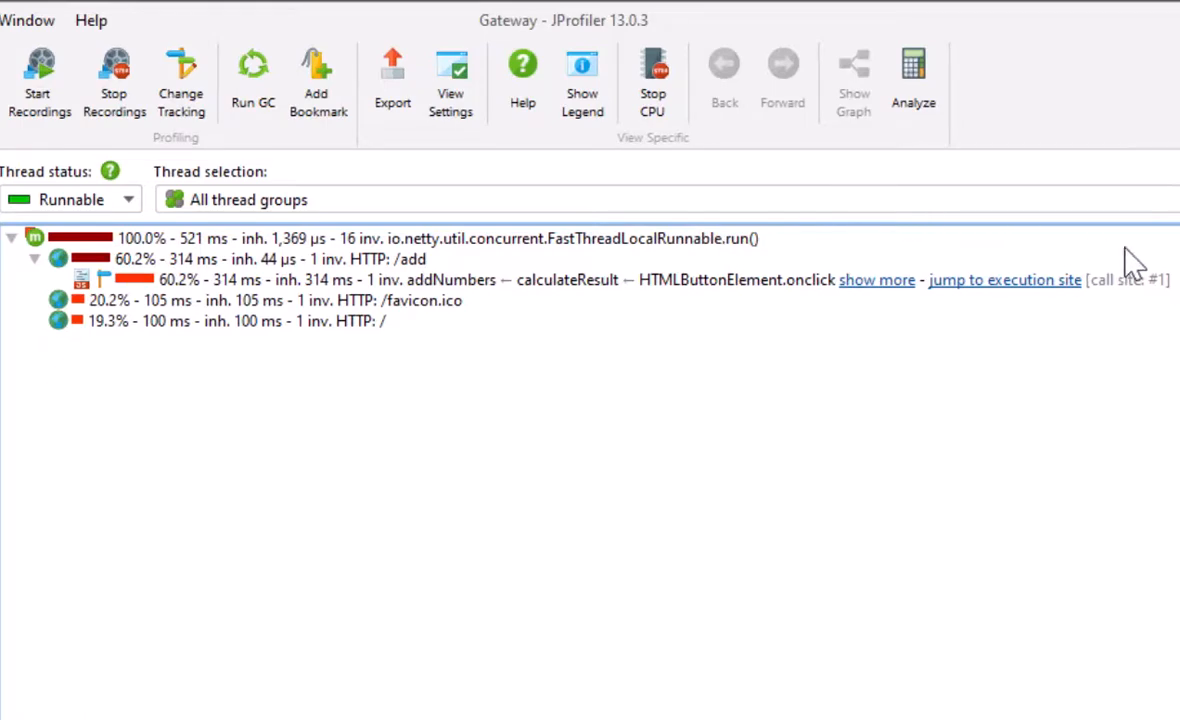
pyautogui.click(876, 279)
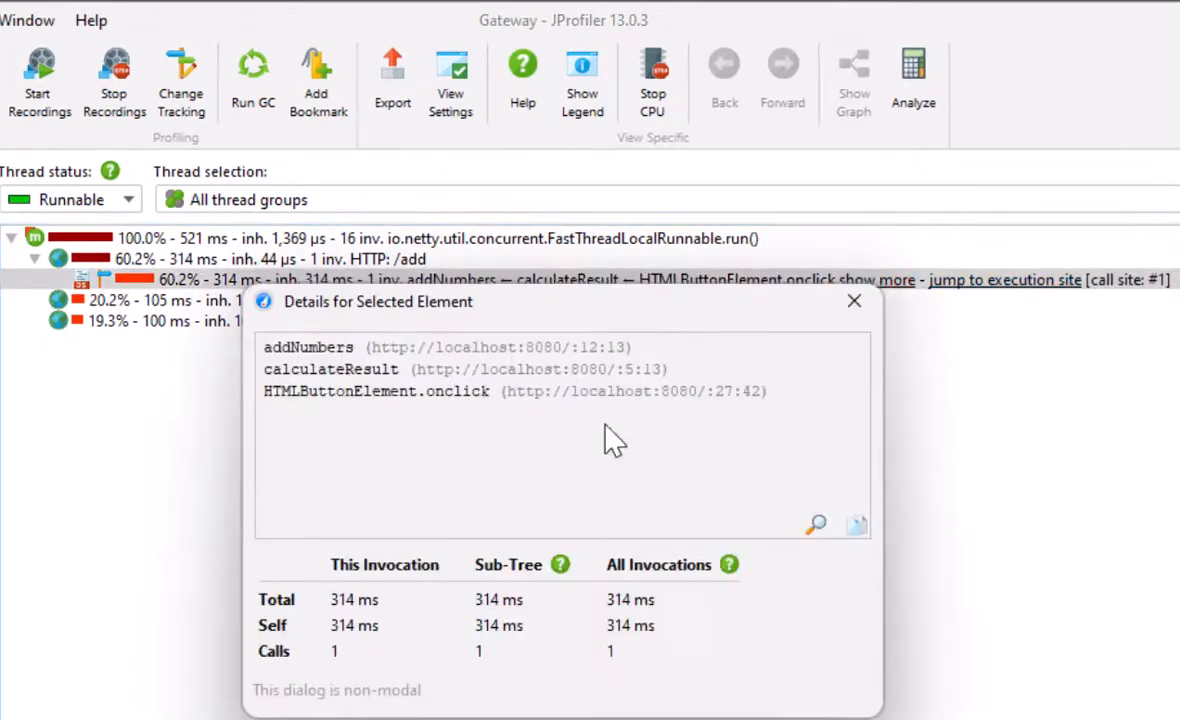
pyautogui.moveTo(390, 477)
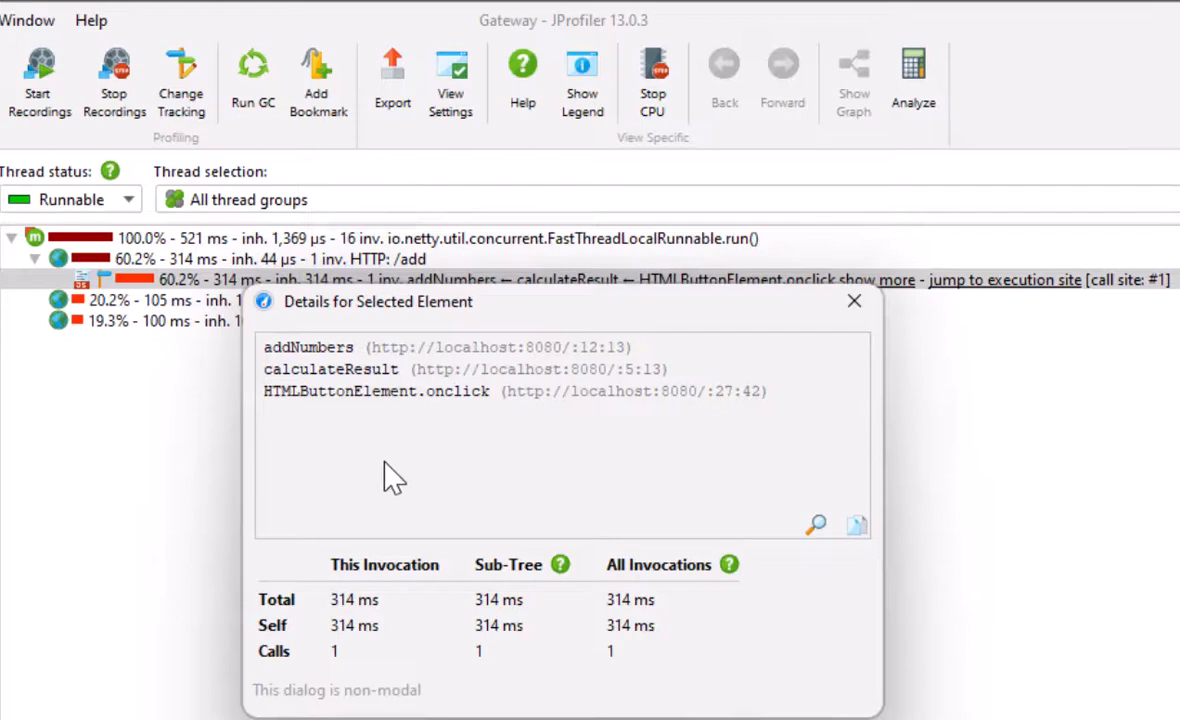
pyautogui.moveTo(375, 368)
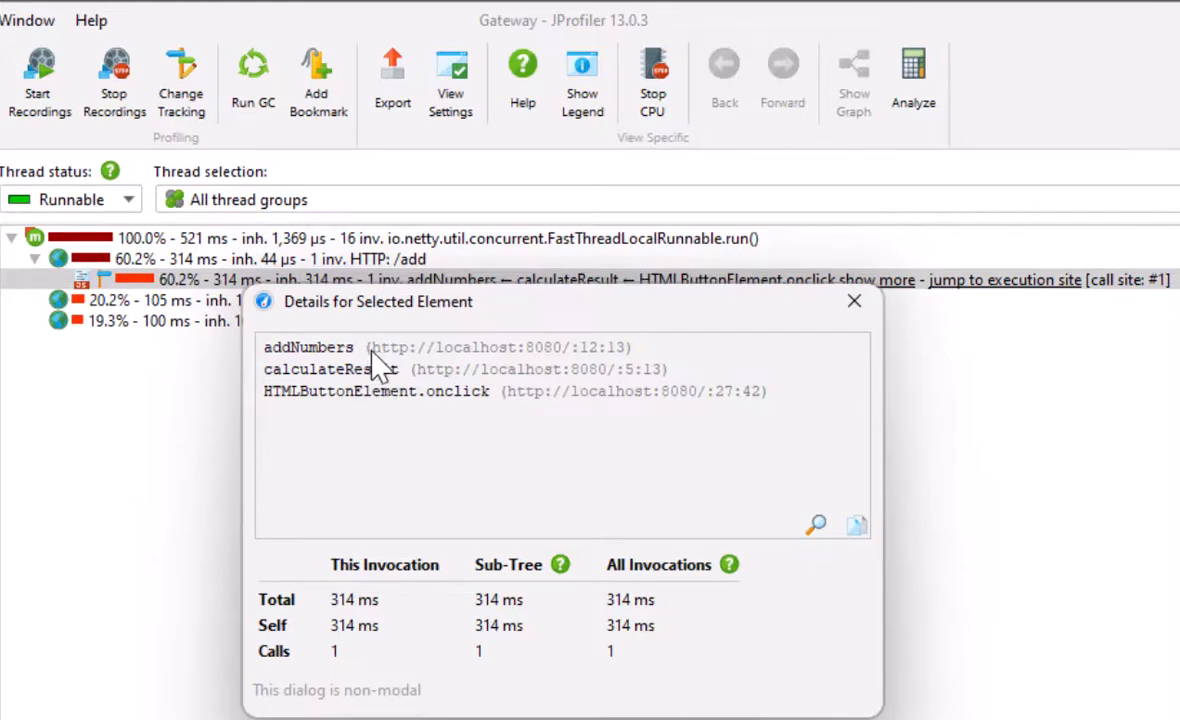
pyautogui.moveTo(378, 360)
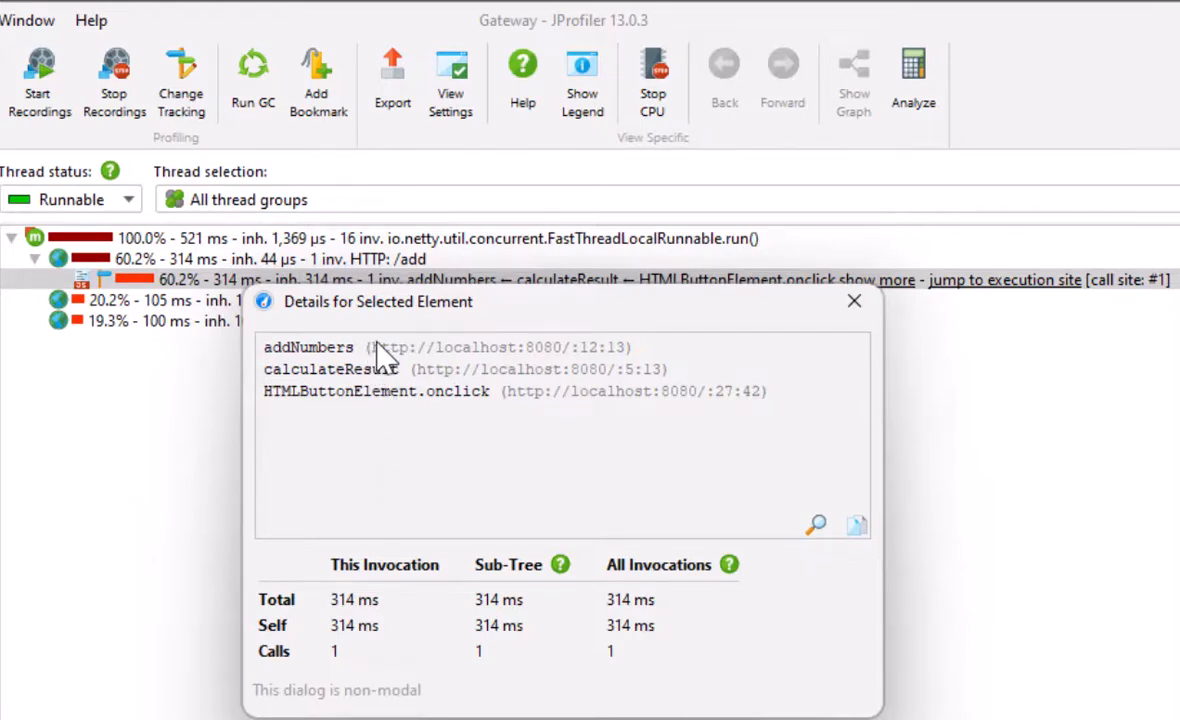
pyautogui.moveTo(385, 360)
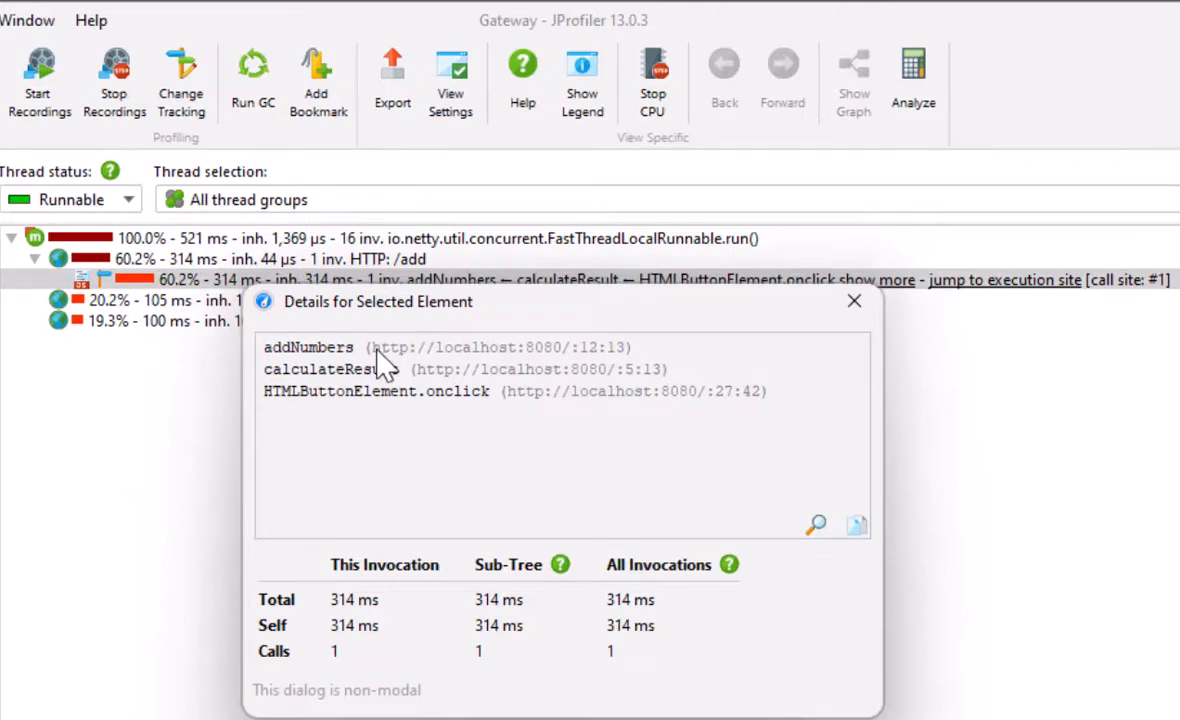
pyautogui.click(854, 301)
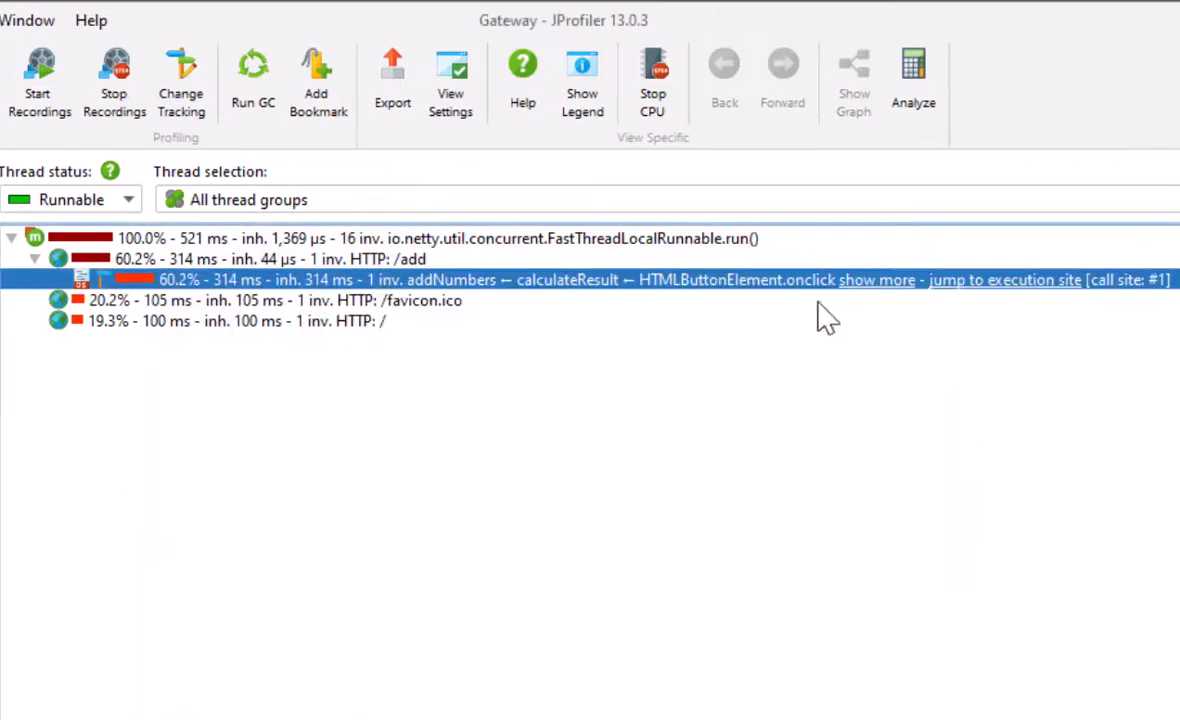
pyautogui.moveTo(90, 280)
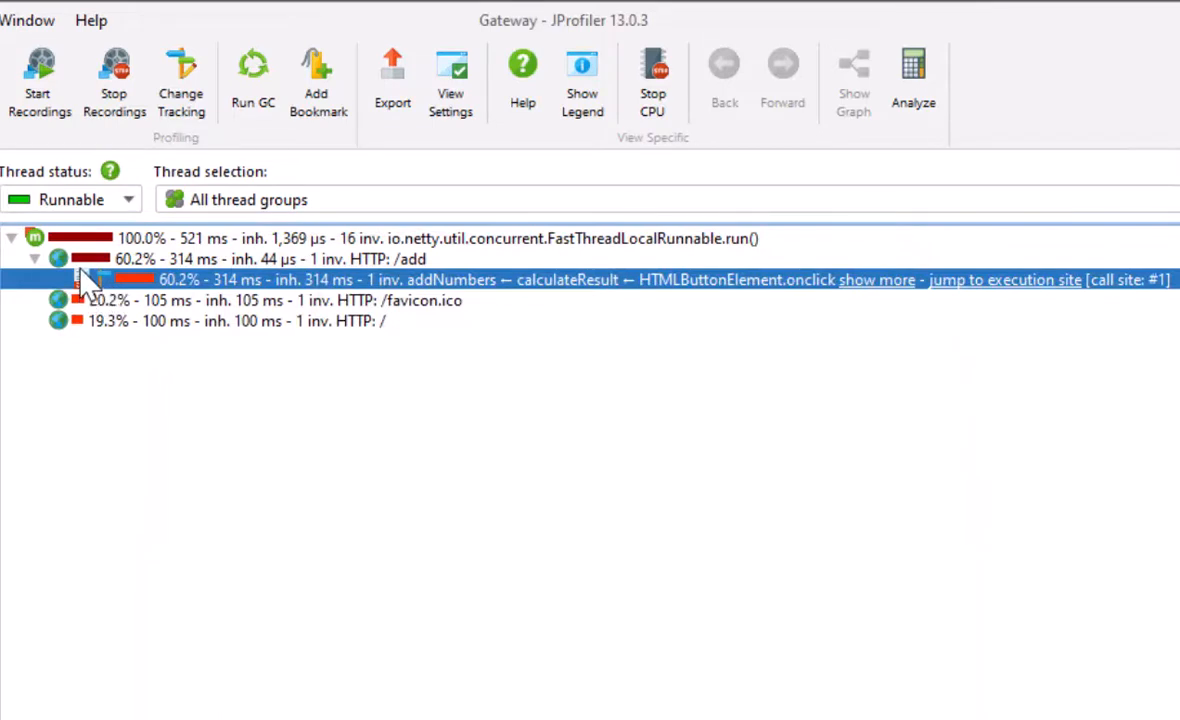
pyautogui.moveTo(90, 278)
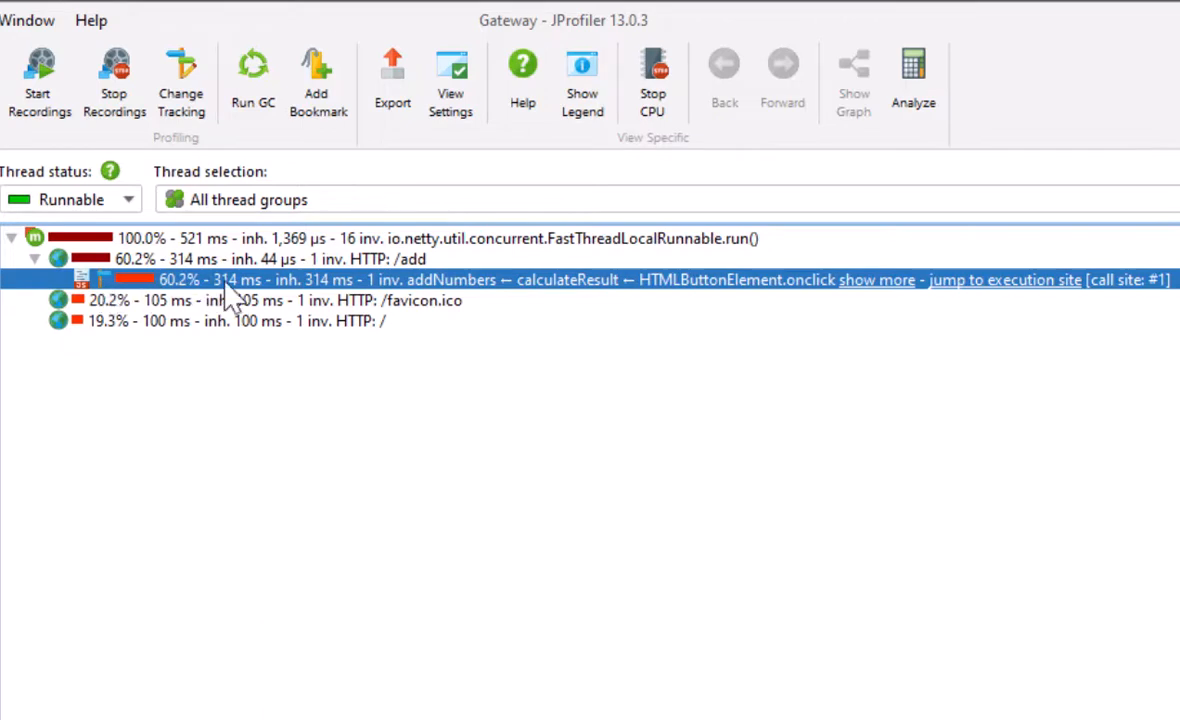
pyautogui.moveTo(1000, 300)
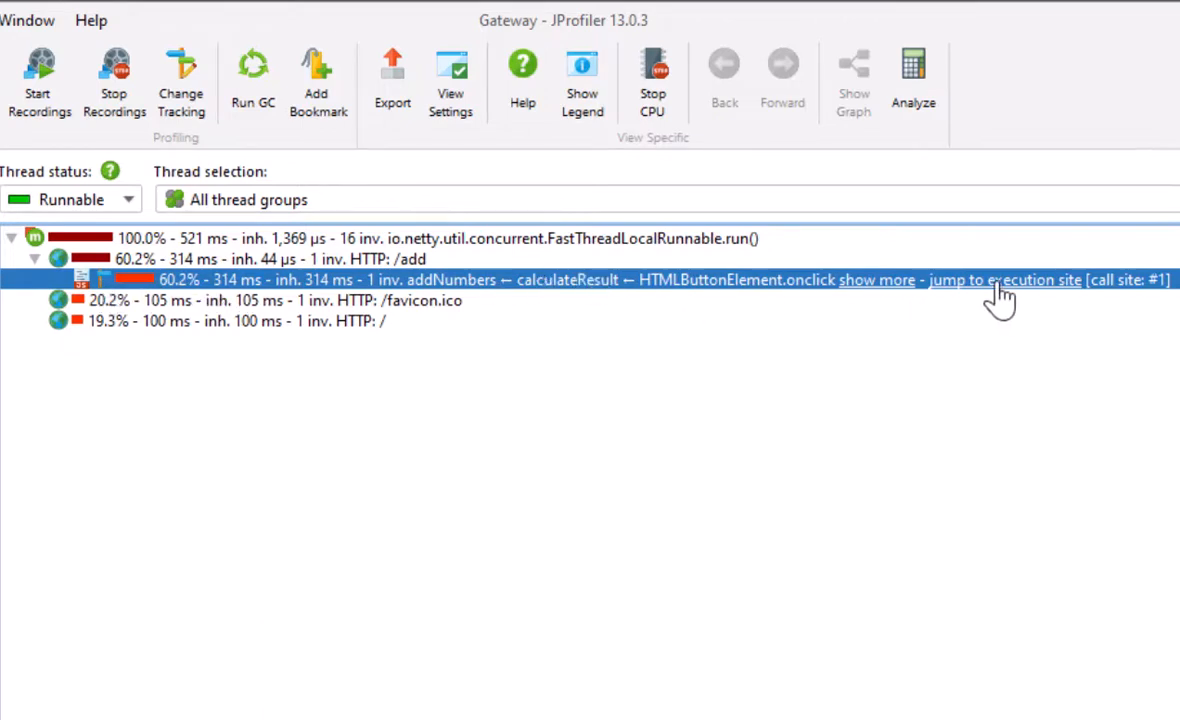
pyautogui.moveTo(1010, 300)
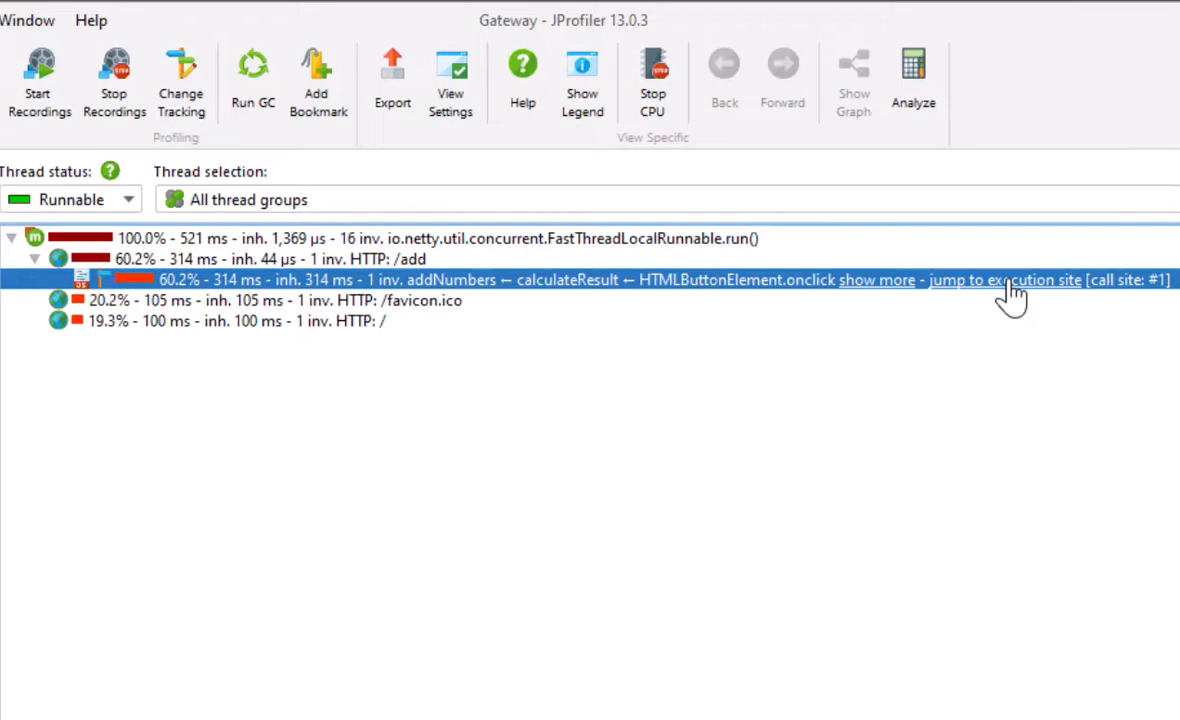
pyautogui.click(1004, 279)
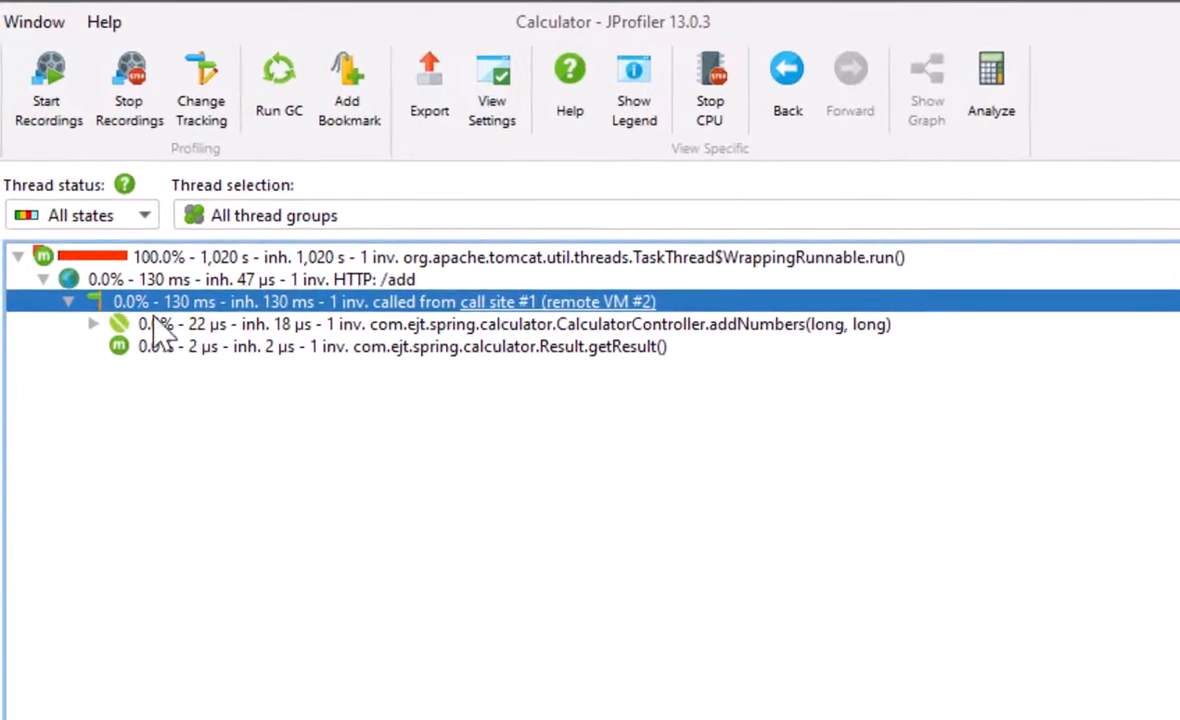
pyautogui.moveTo(330, 315)
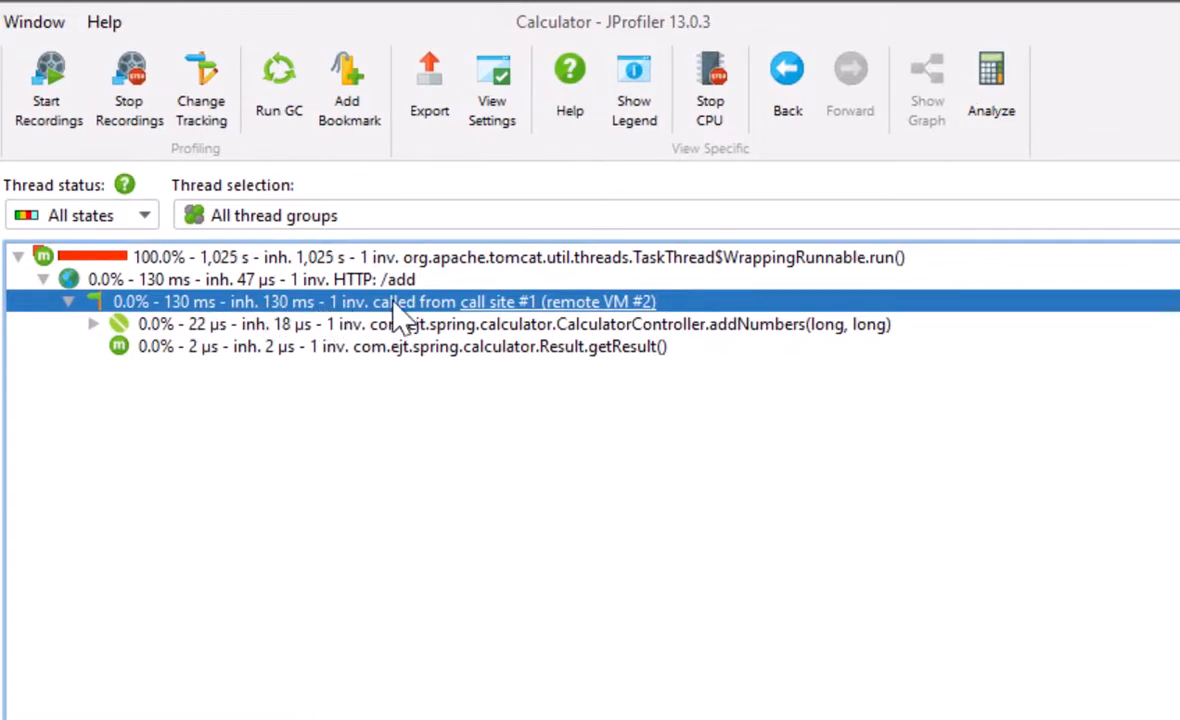
pyautogui.moveTo(570, 308)
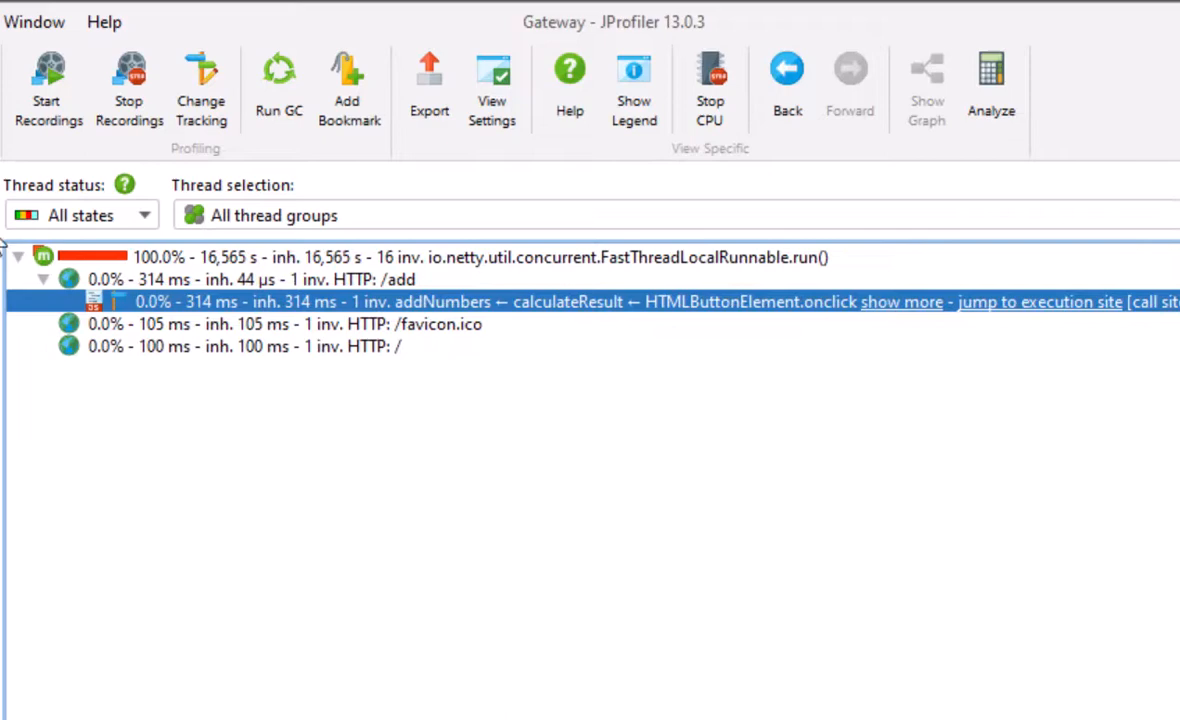
pyautogui.moveTo(155, 225)
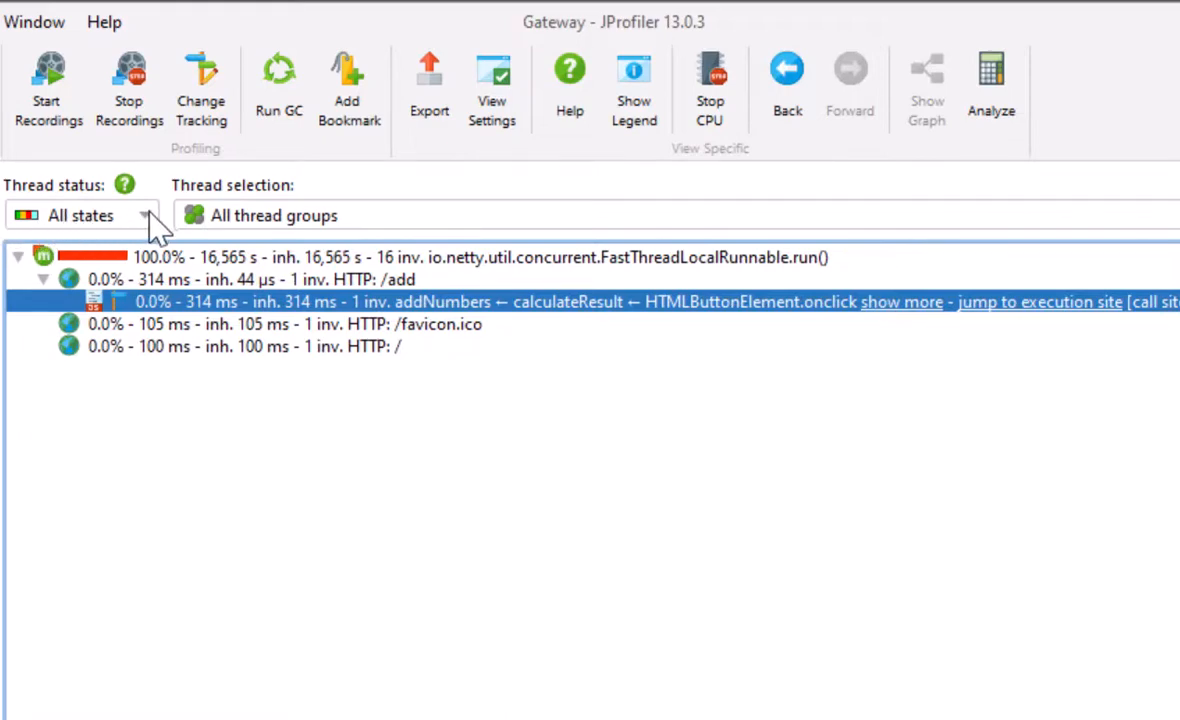
# Step: Filter the Gateway call tree to Runnable threads and bring up the HTTP Server probe
pyautogui.click(143, 214)
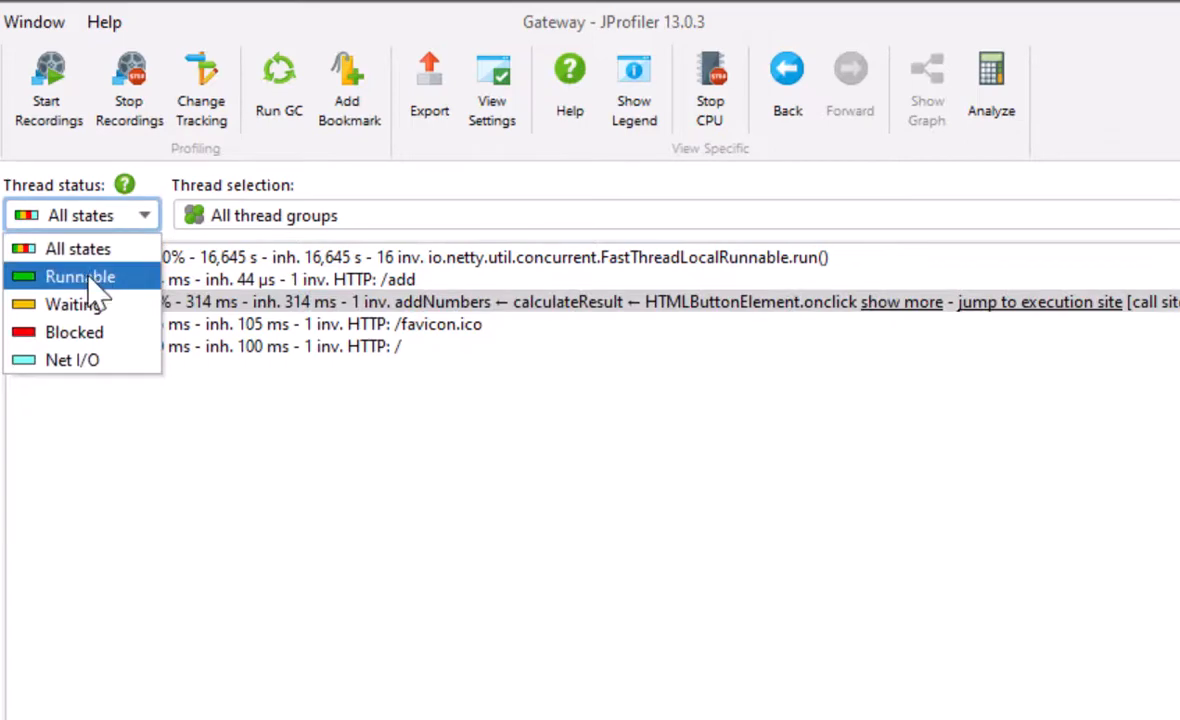
pyautogui.click(80, 276)
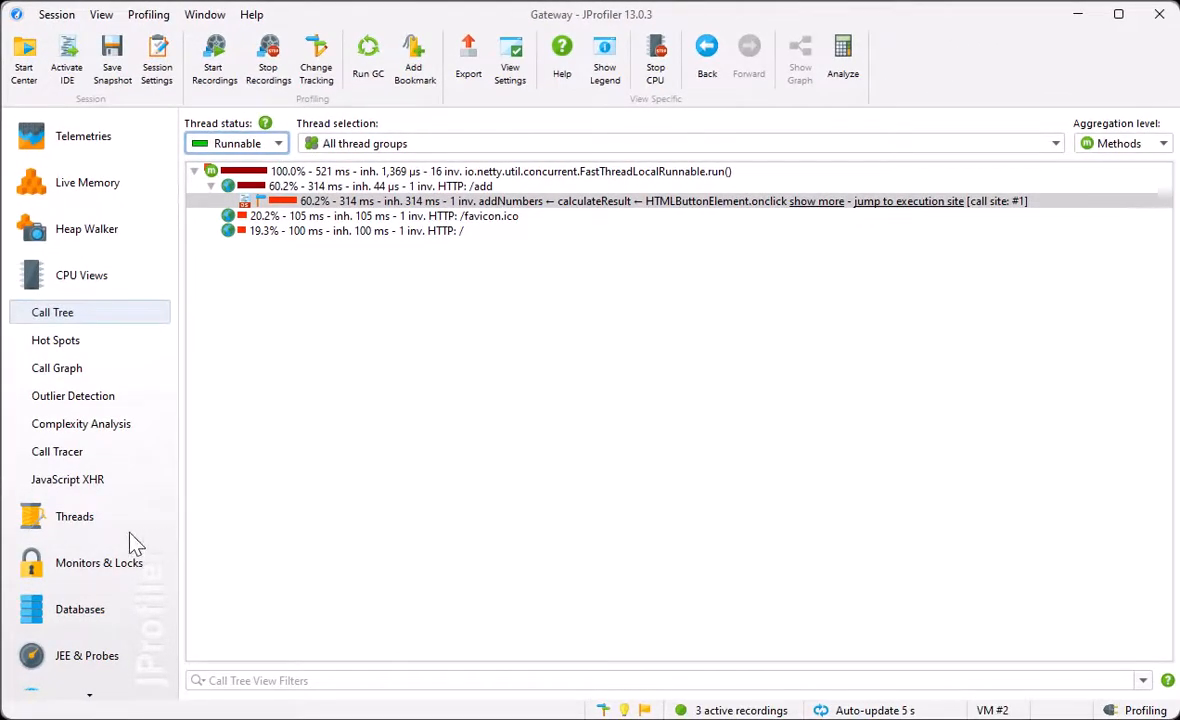
pyautogui.click(61, 498)
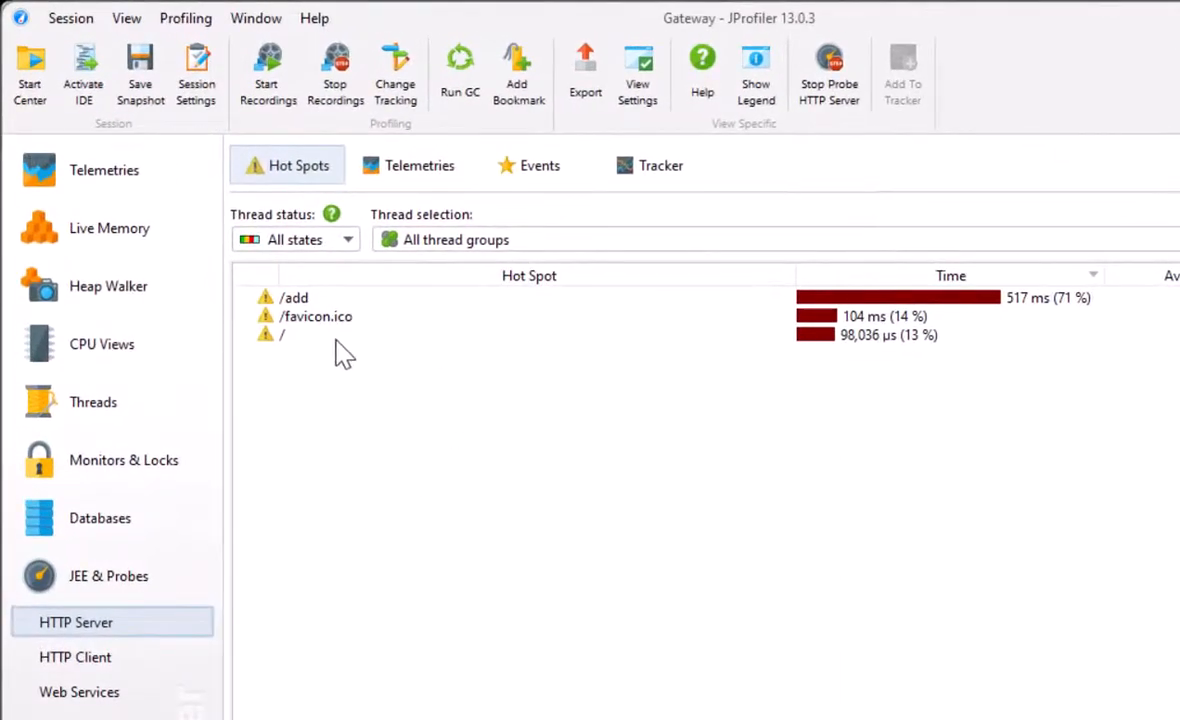
pyautogui.moveTo(55, 655)
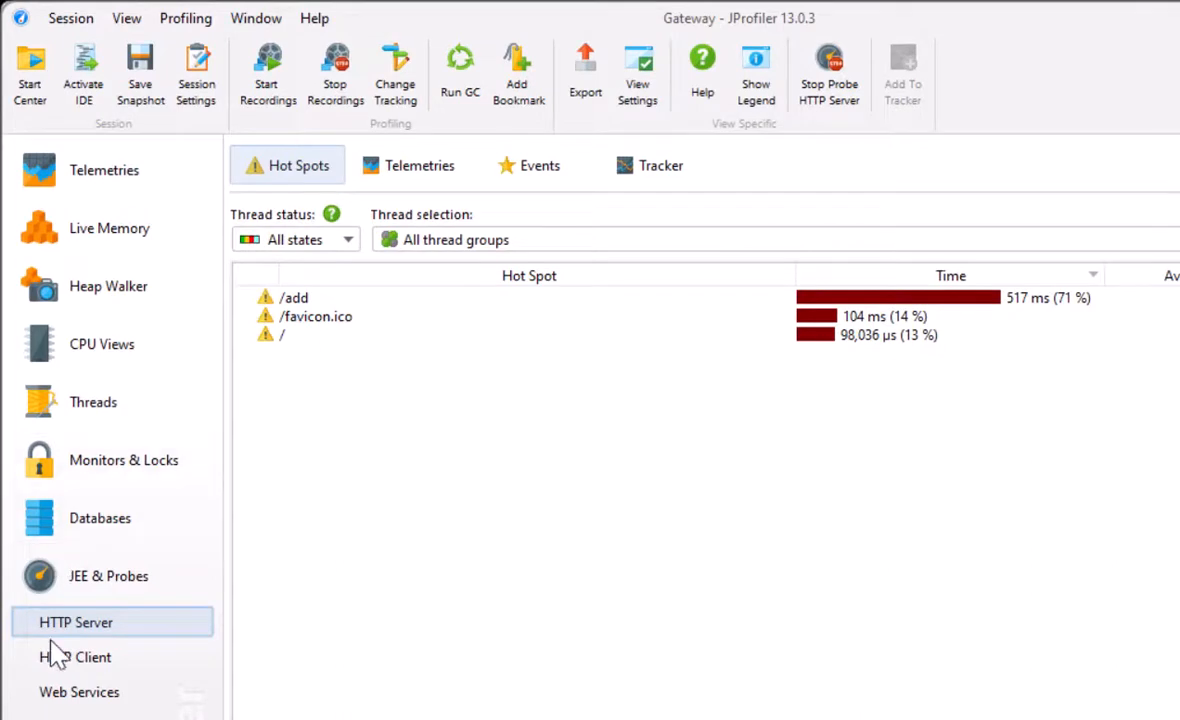
# Step: Open the HTTP Client probe showing the 495 ms request to localhost:8081/add
pyautogui.click(75, 657)
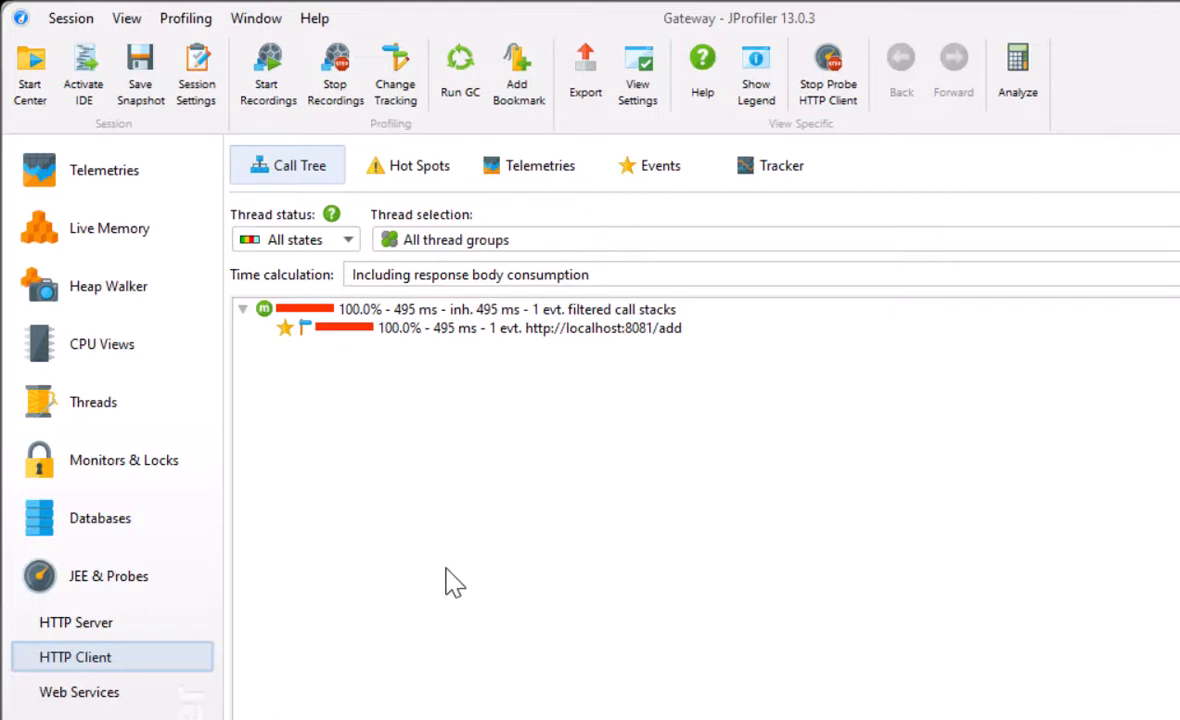
pyautogui.moveTo(108, 286)
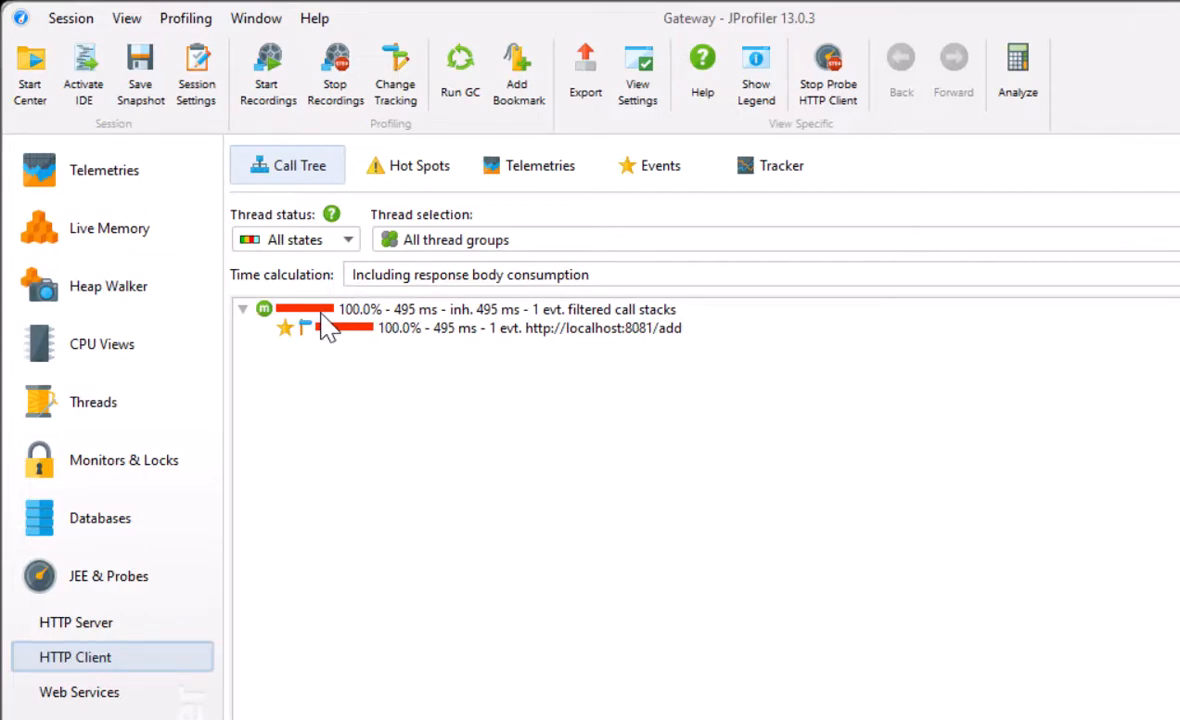
pyautogui.moveTo(715, 350)
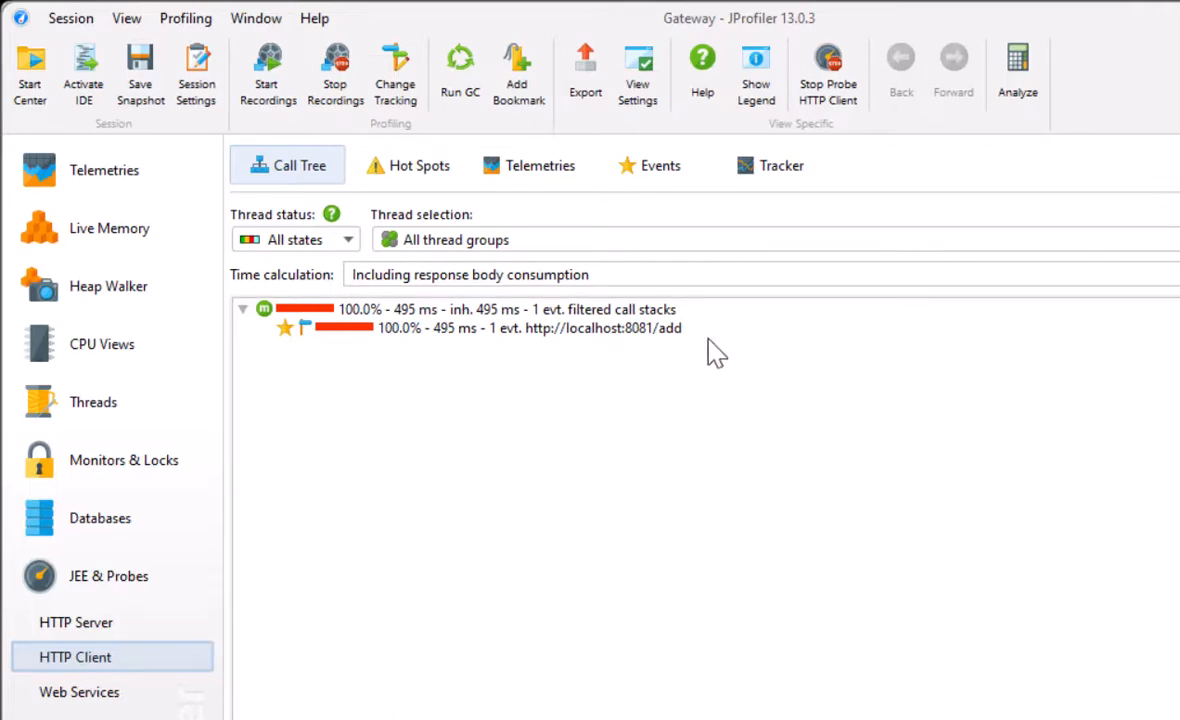
pyautogui.moveTo(456, 263)
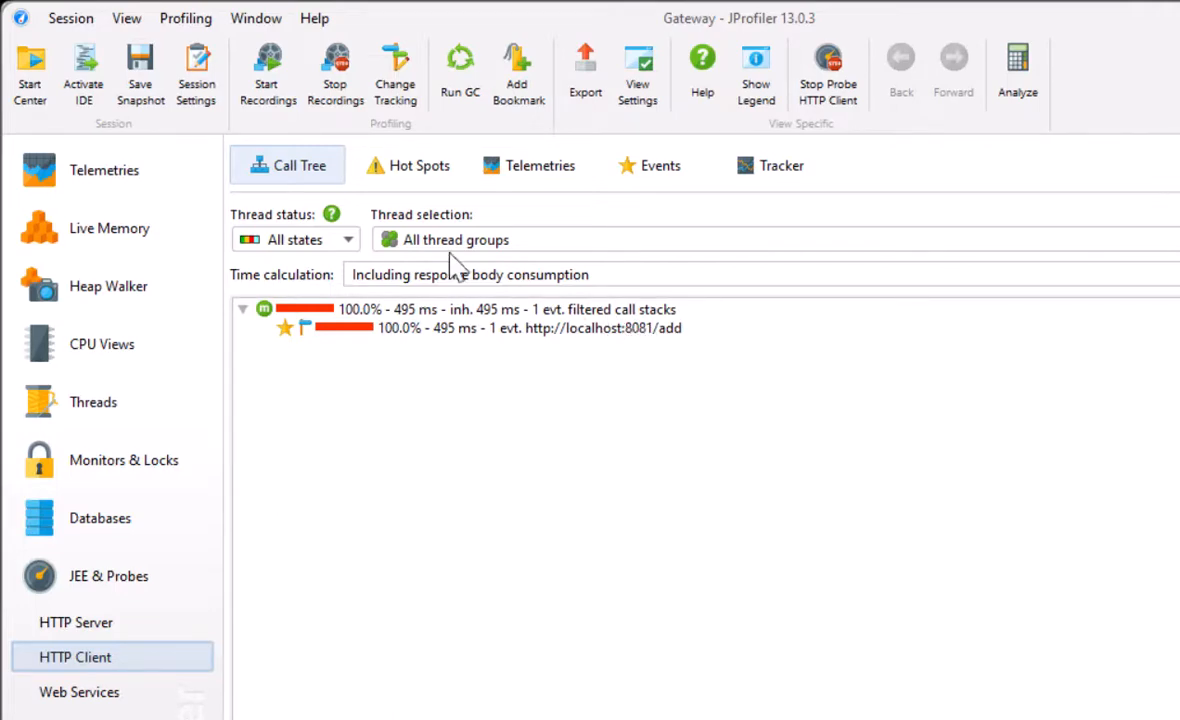
# Step: View the HTTP Client probe's hot spots, request telemetry and events, then return to its call tree
pyautogui.click(407, 165)
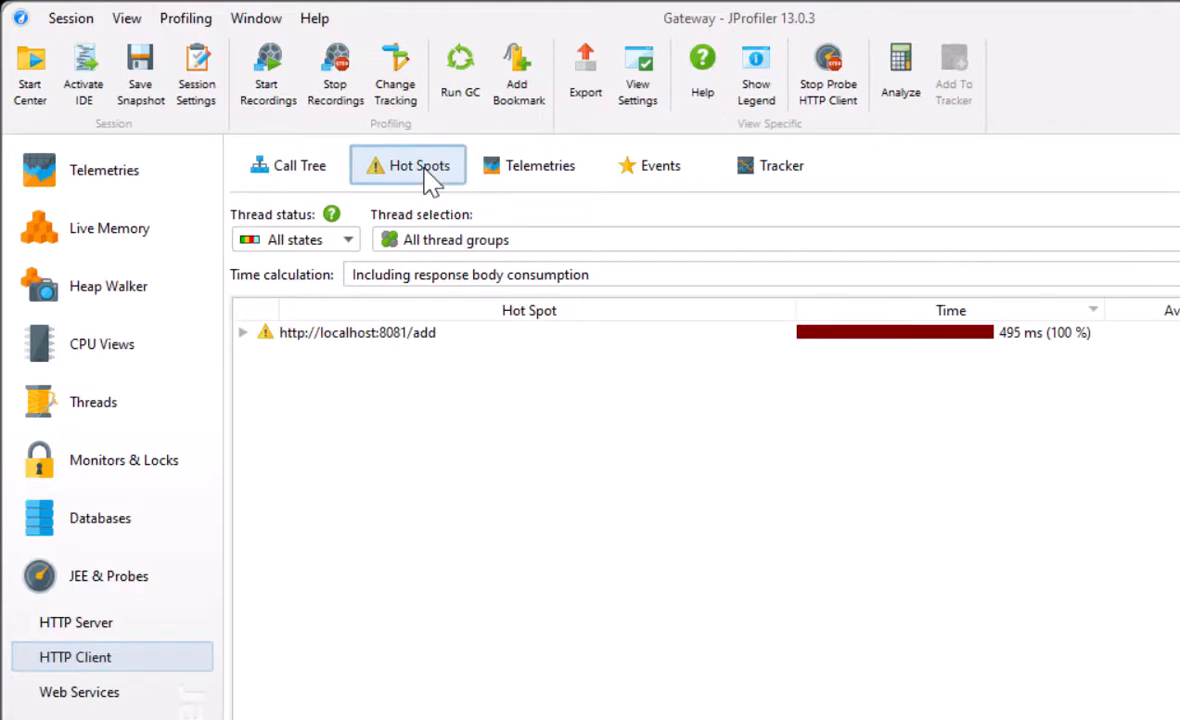
pyautogui.moveTo(550, 190)
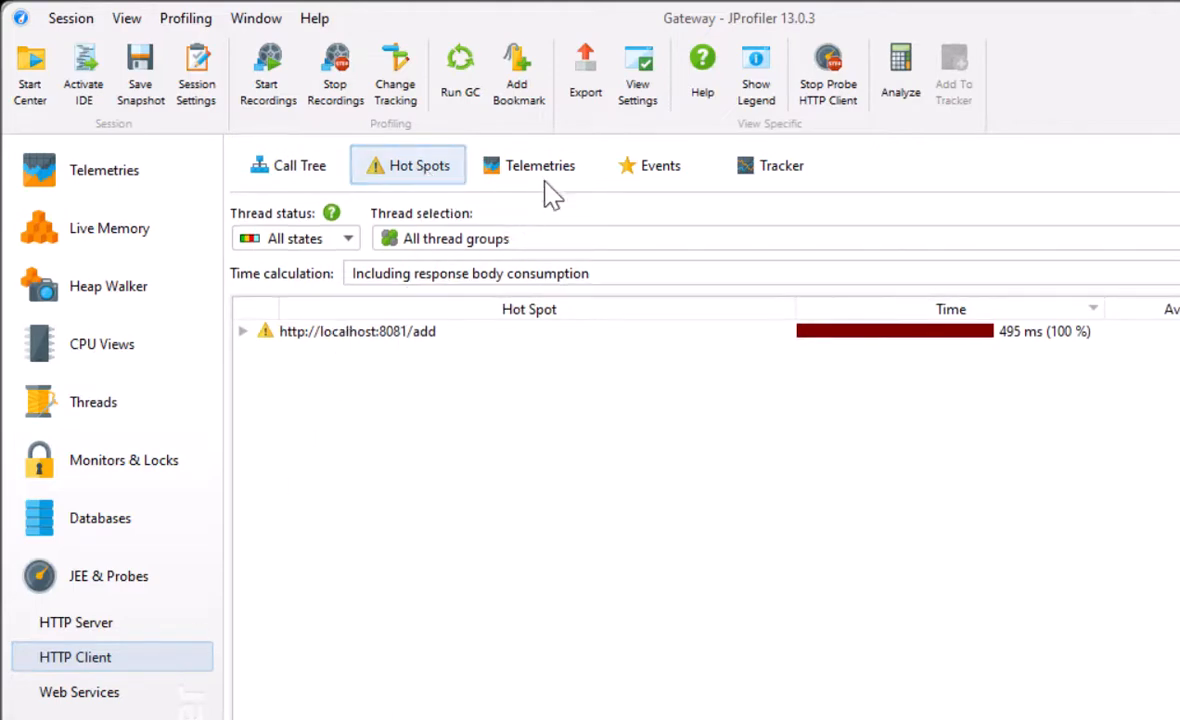
pyautogui.click(540, 165)
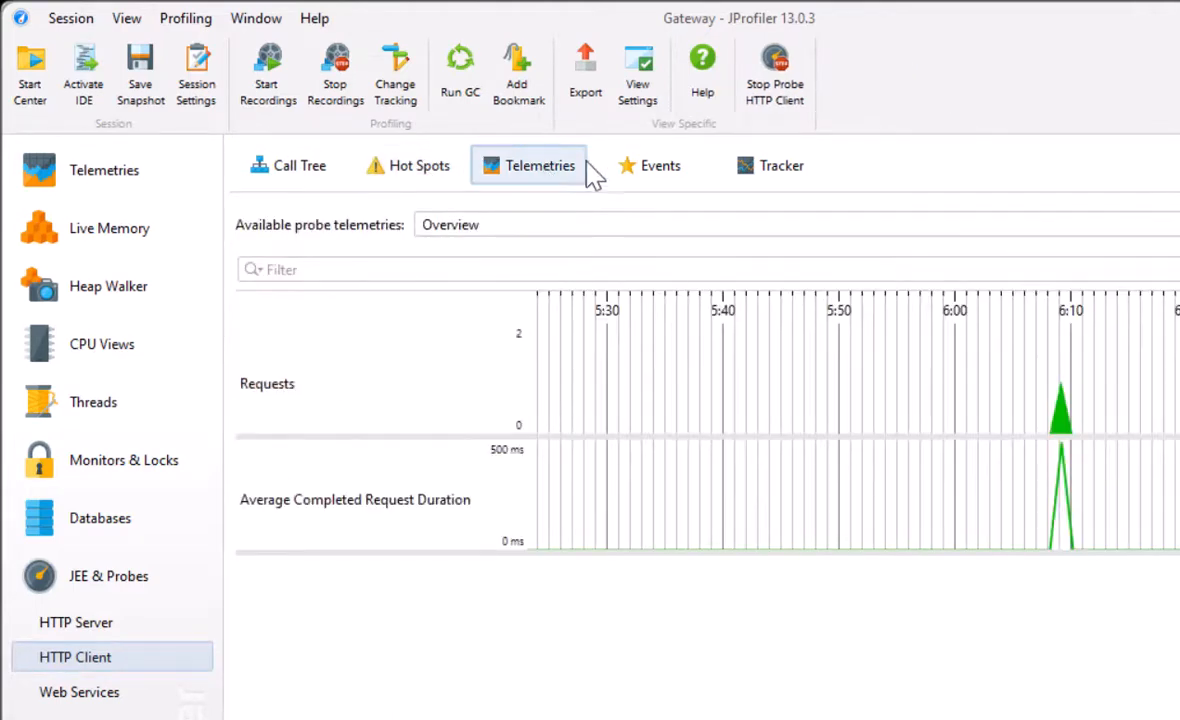
pyautogui.click(659, 165)
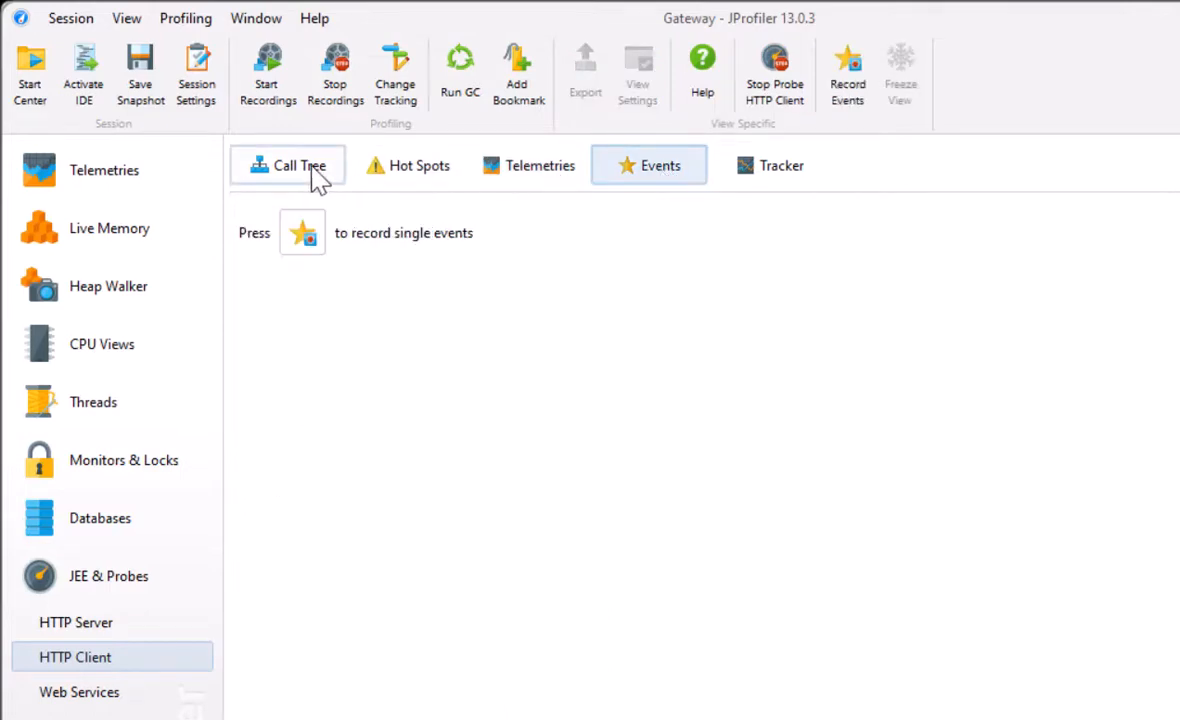
pyautogui.click(288, 165)
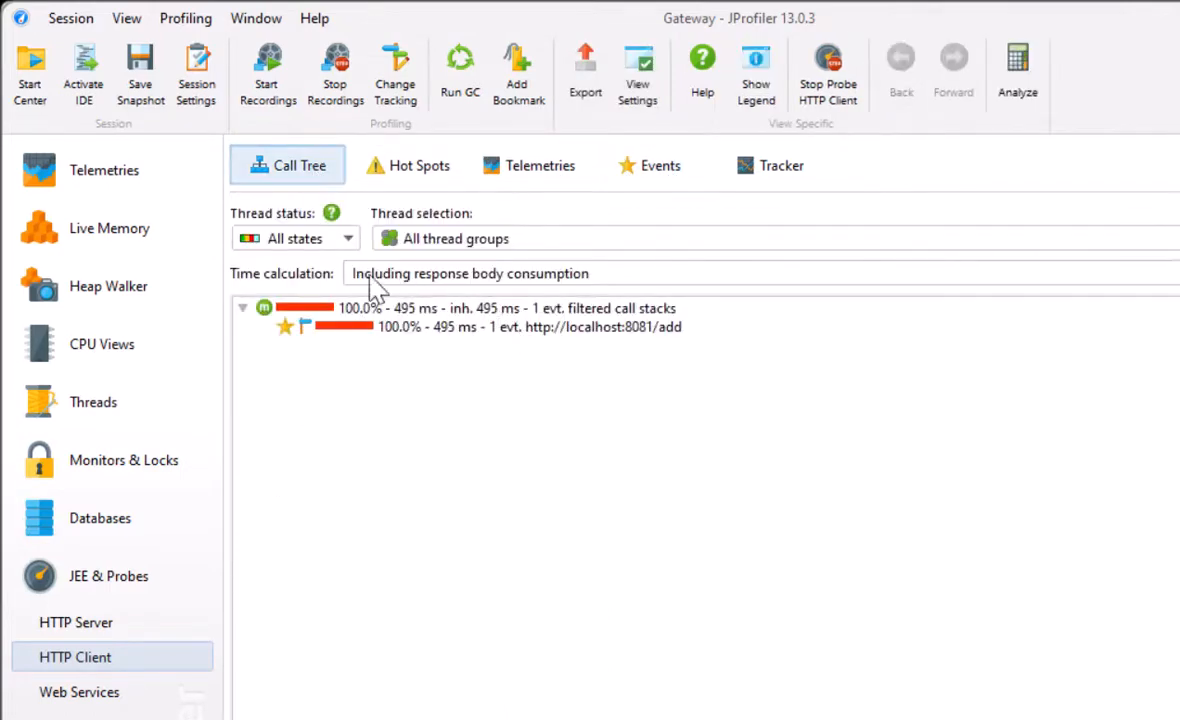
pyautogui.moveTo(575, 283)
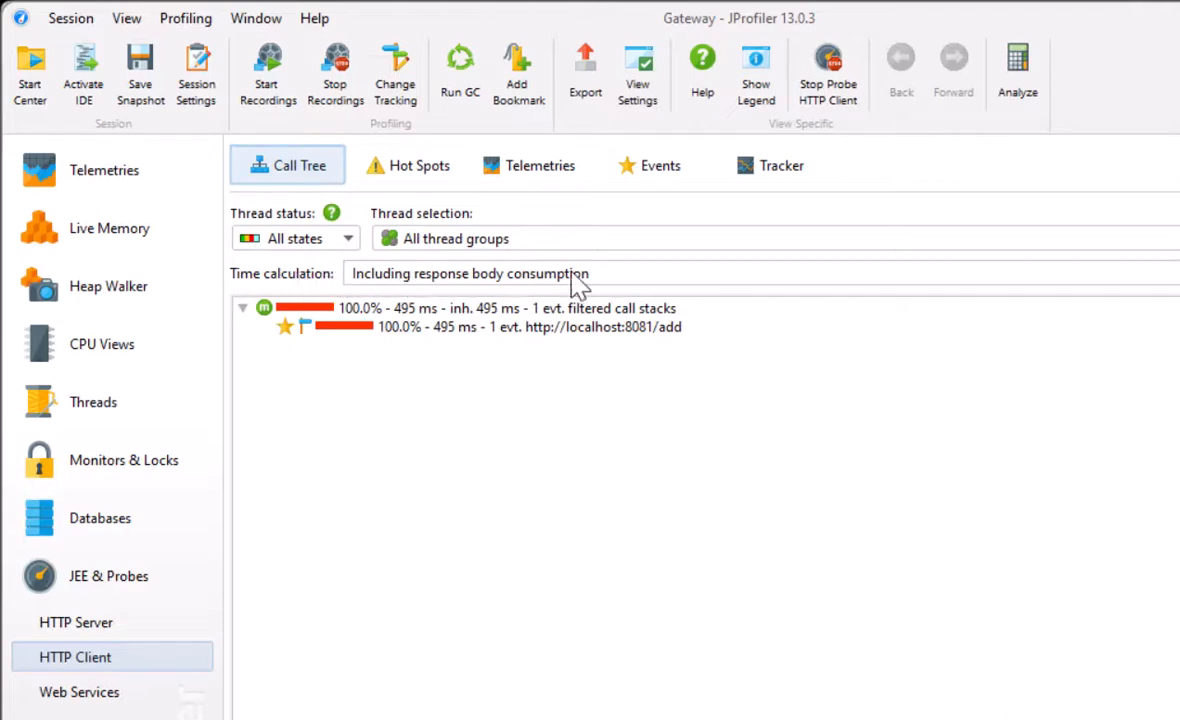
pyautogui.moveTo(585, 288)
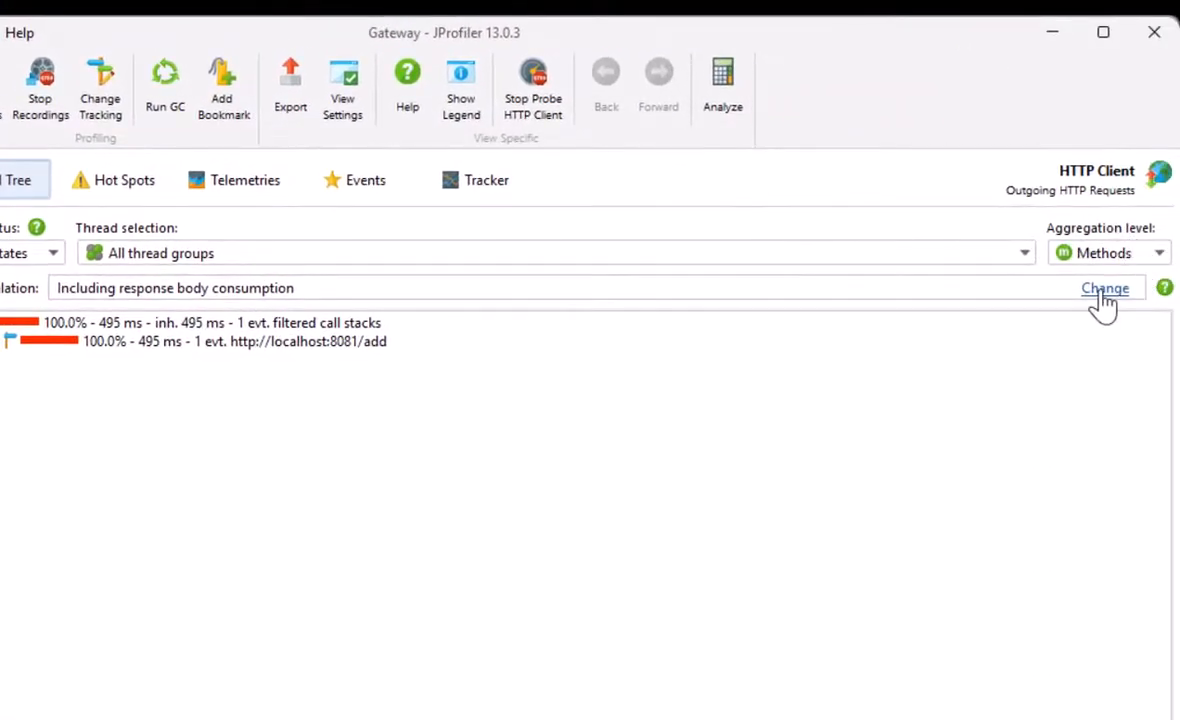
pyautogui.click(1104, 288)
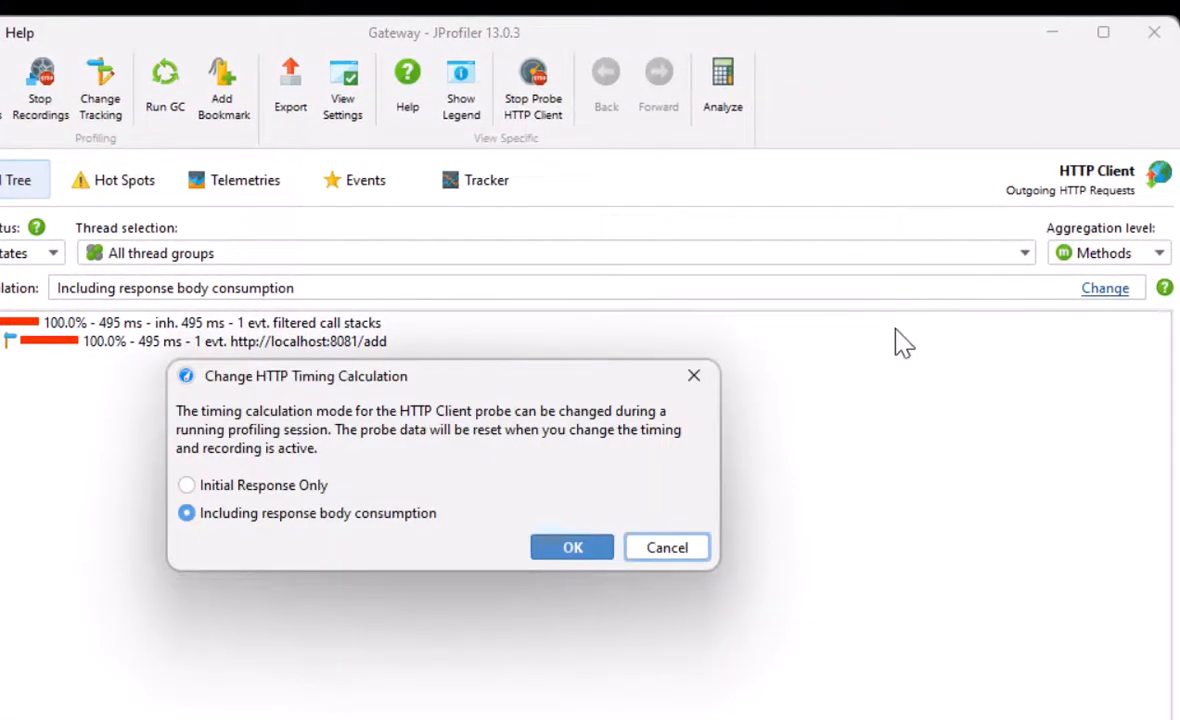
pyautogui.click(572, 547)
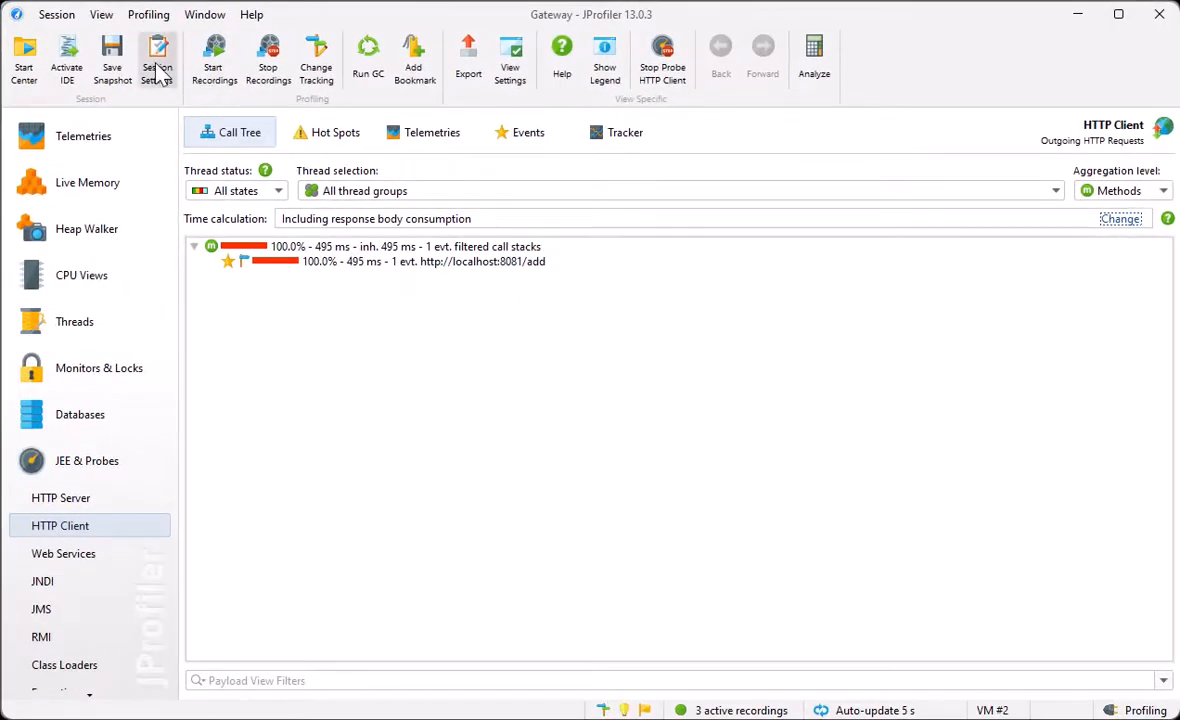
# Step: Switch the HTTP Client probe's hotspot URLs to use a script in session settings
pyautogui.click(156, 58)
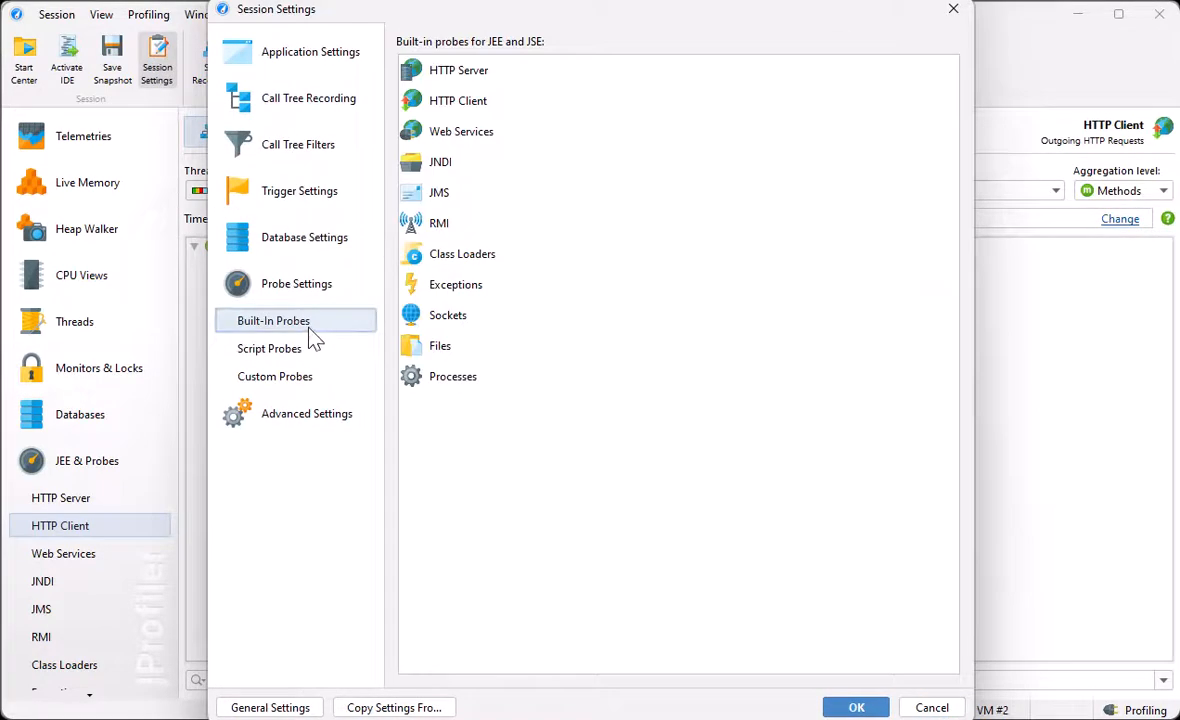
pyautogui.click(458, 100)
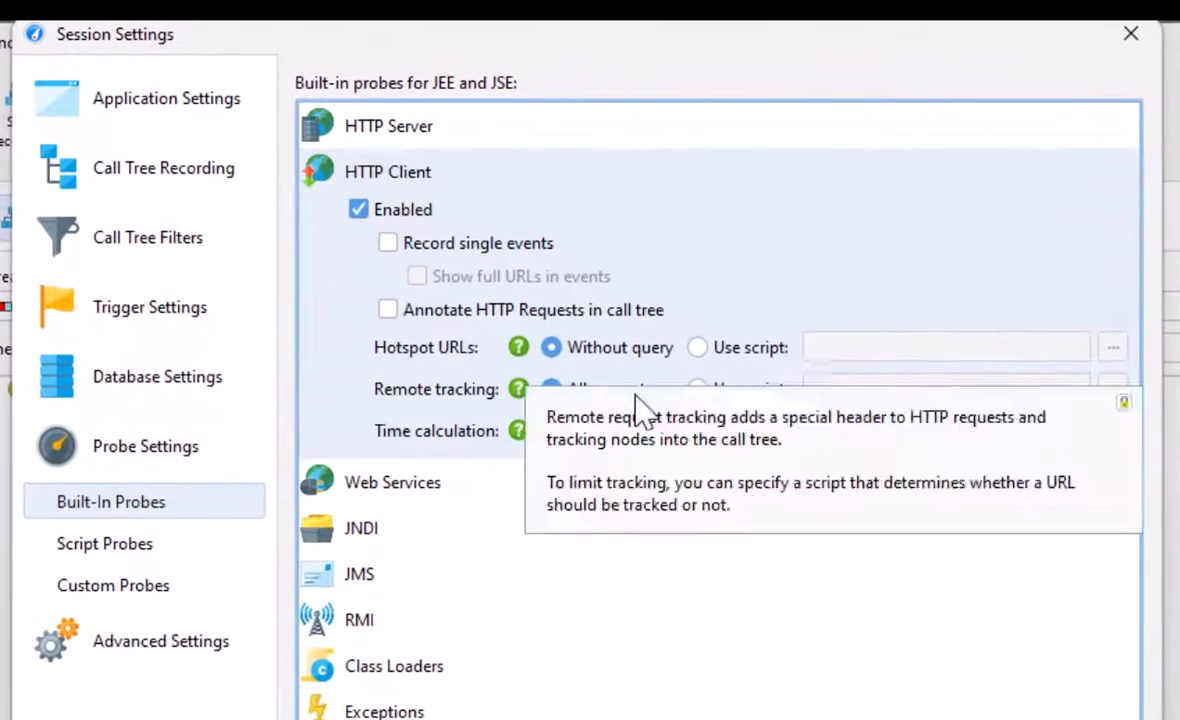
pyautogui.moveTo(750, 355)
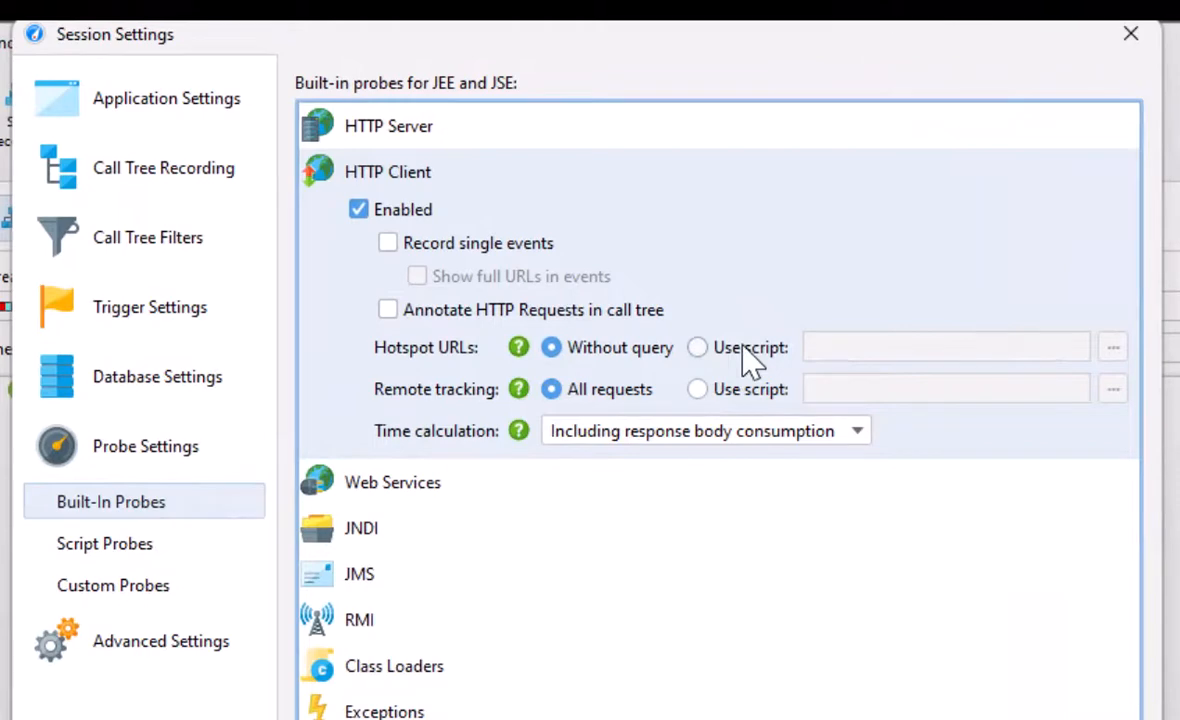
pyautogui.click(697, 347)
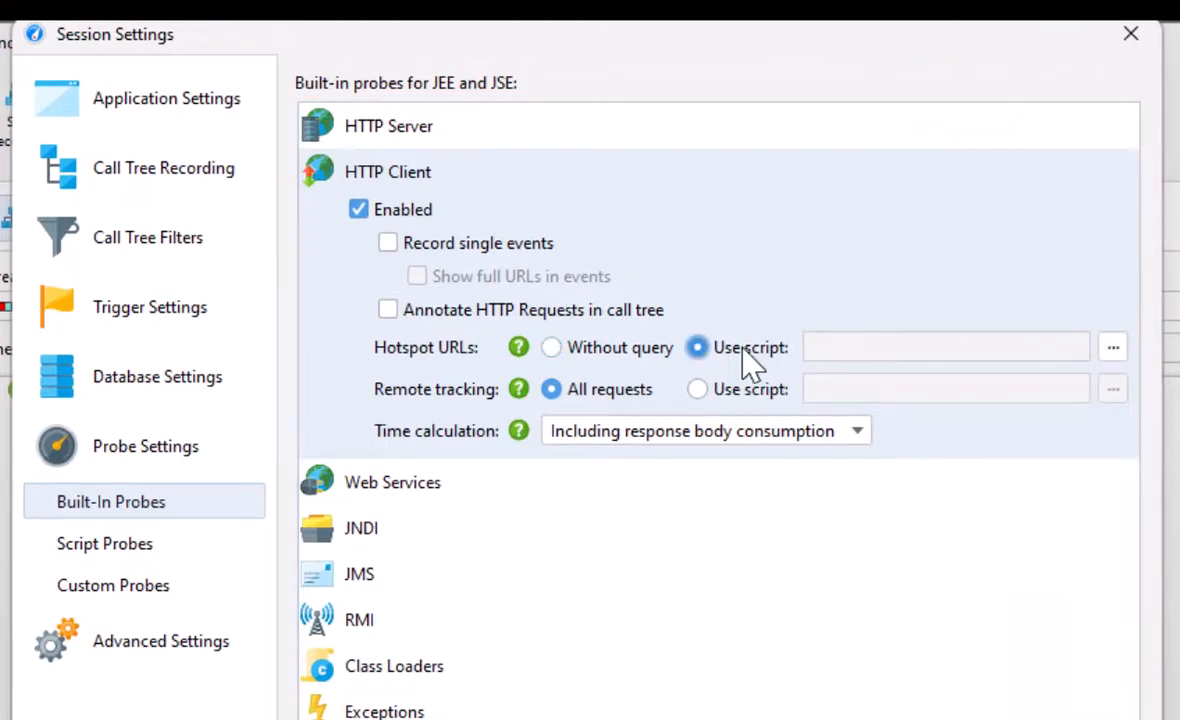